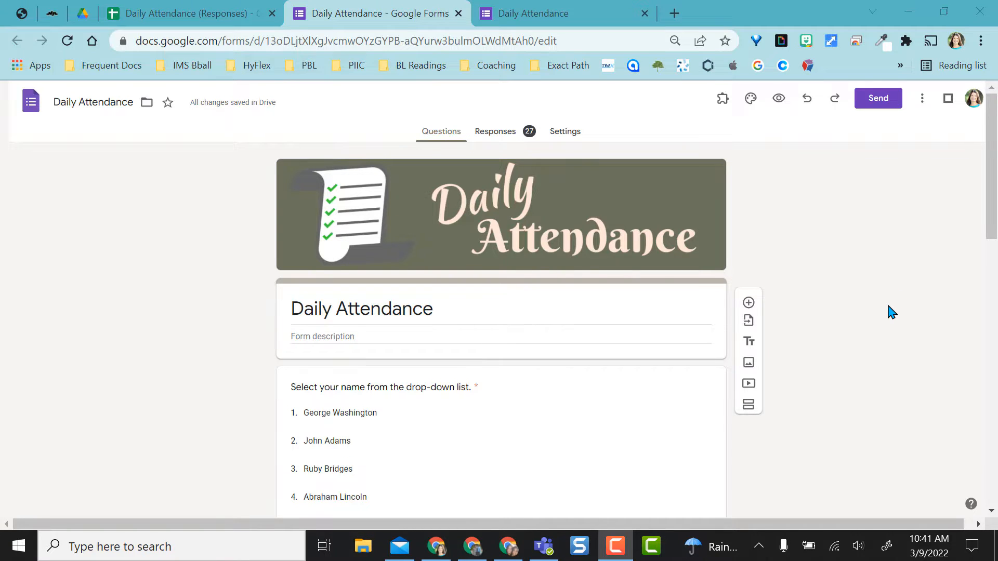
# Switch to the attendance responses spreadsheet and show its Daily Attendance sheet.
pyautogui.scroll(-3)
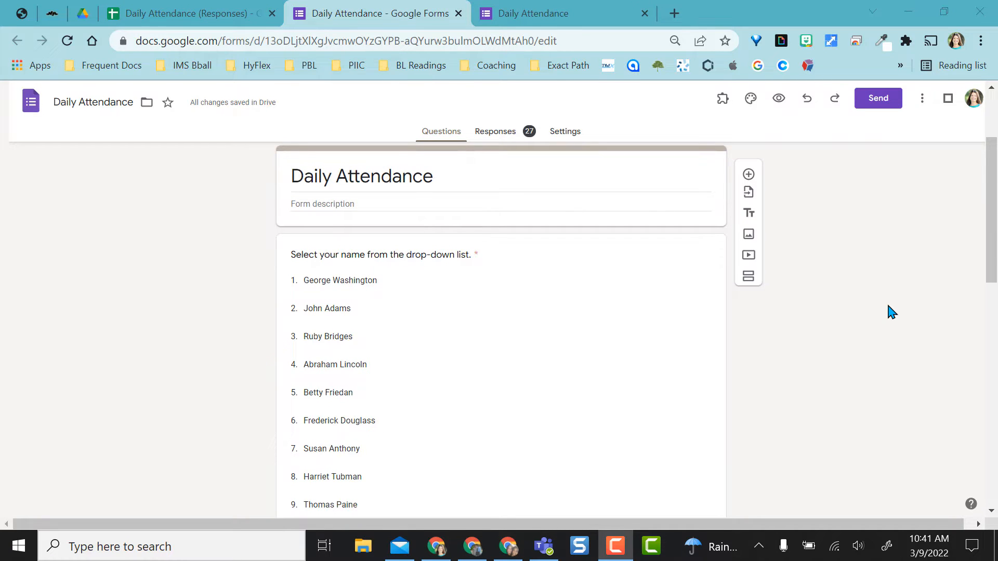
pyautogui.scroll(-3)
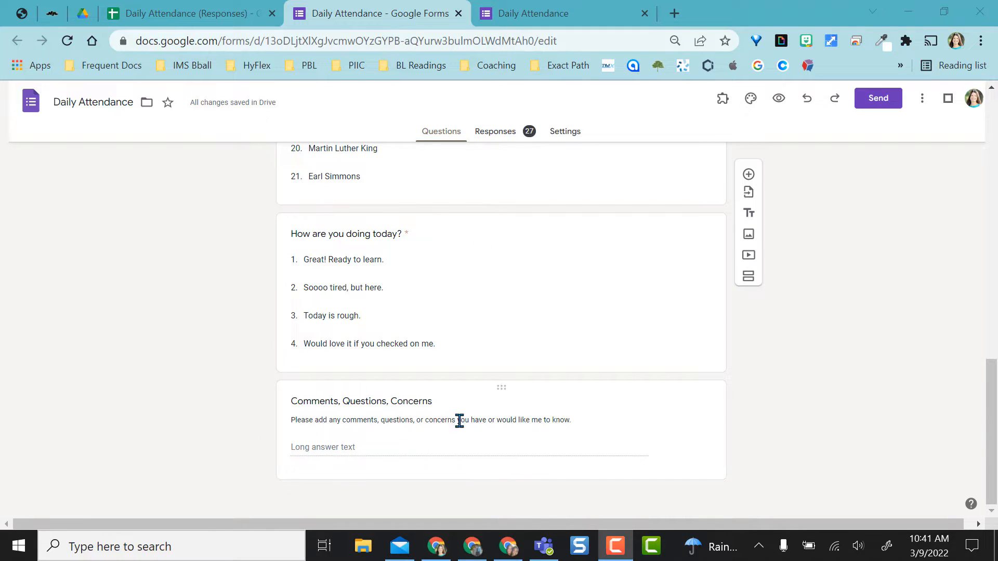
pyautogui.click(184, 12)
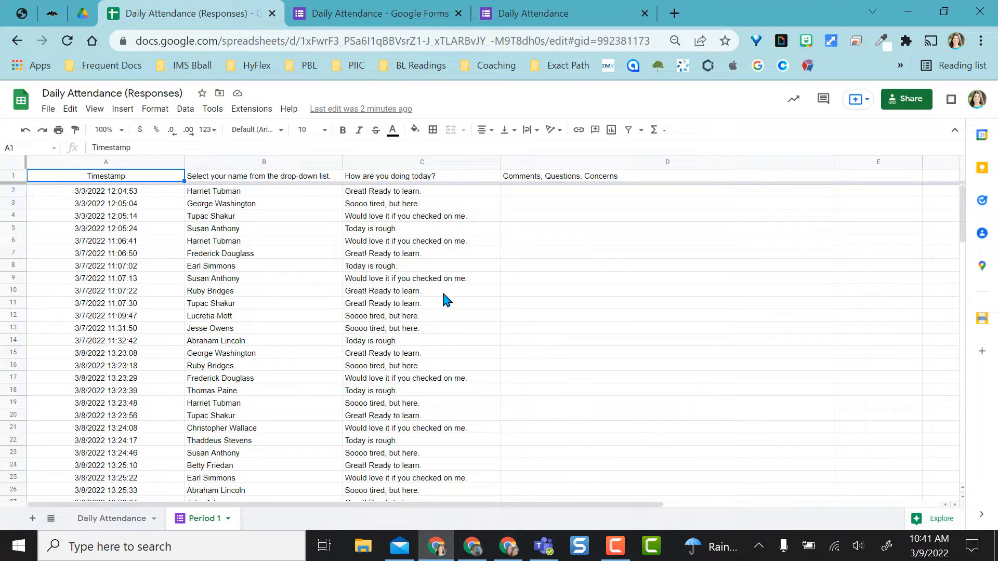
pyautogui.moveTo(127, 235)
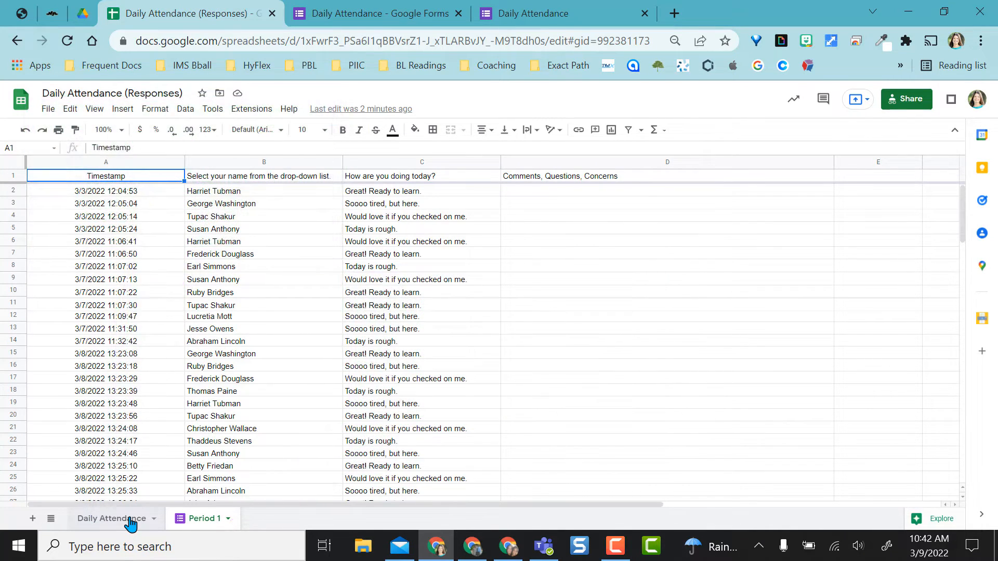
pyautogui.click(111, 519)
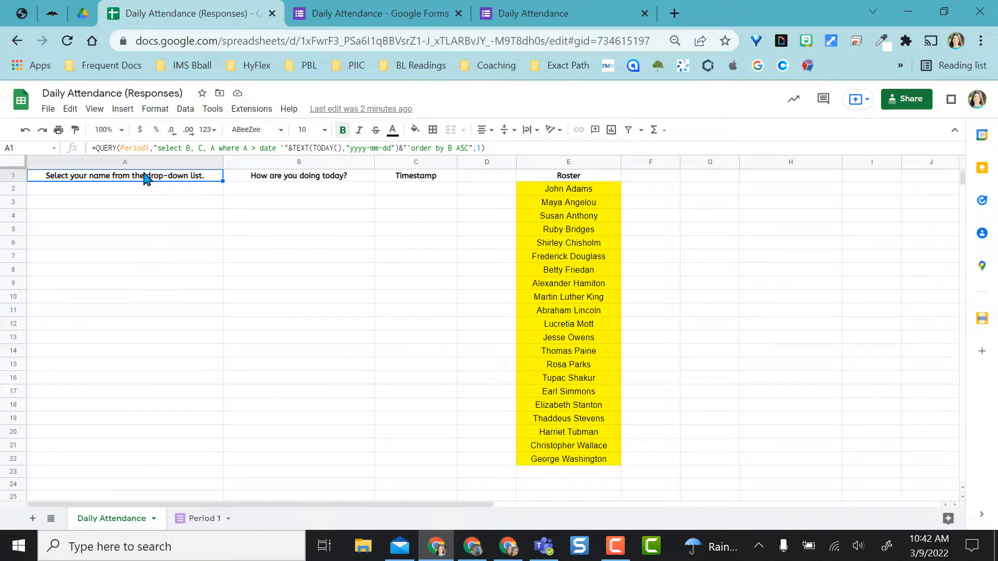
pyautogui.moveTo(148, 281)
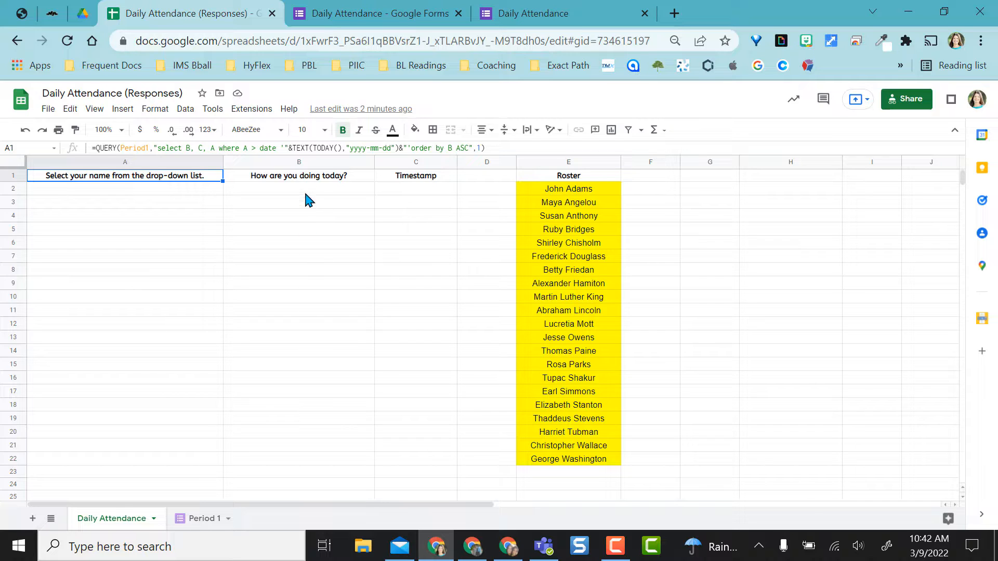
pyautogui.moveTo(420, 196)
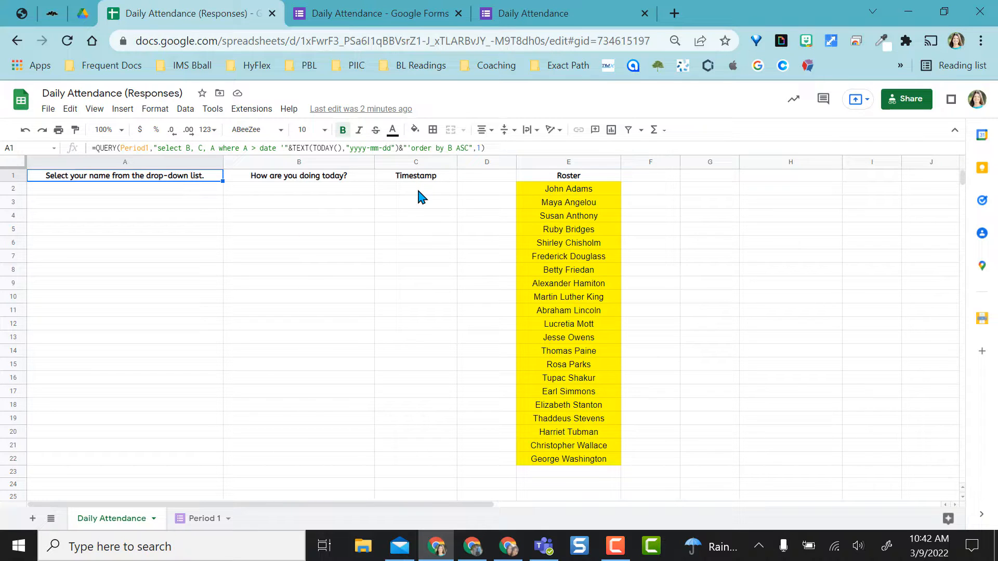
pyautogui.moveTo(576, 463)
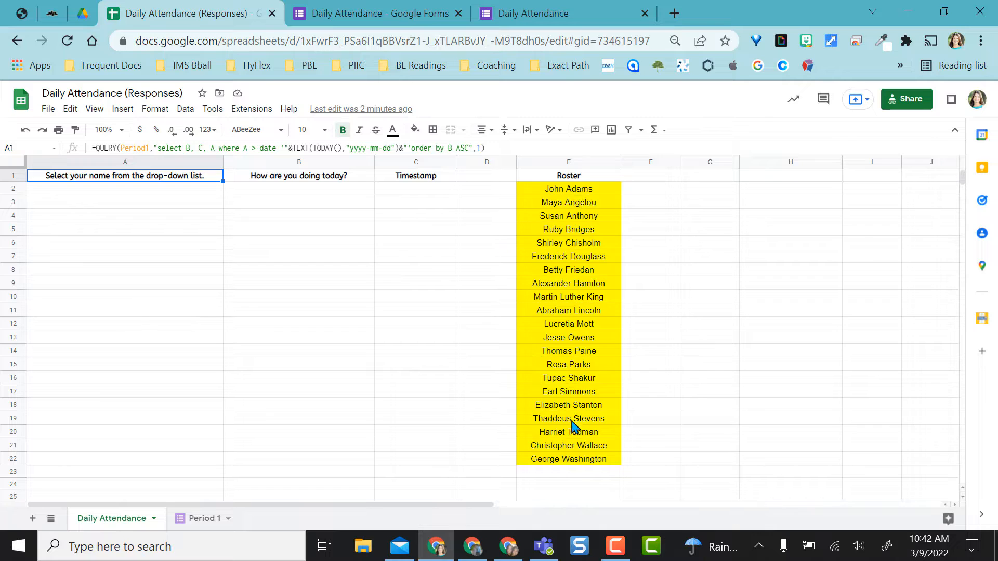
pyautogui.moveTo(578, 463)
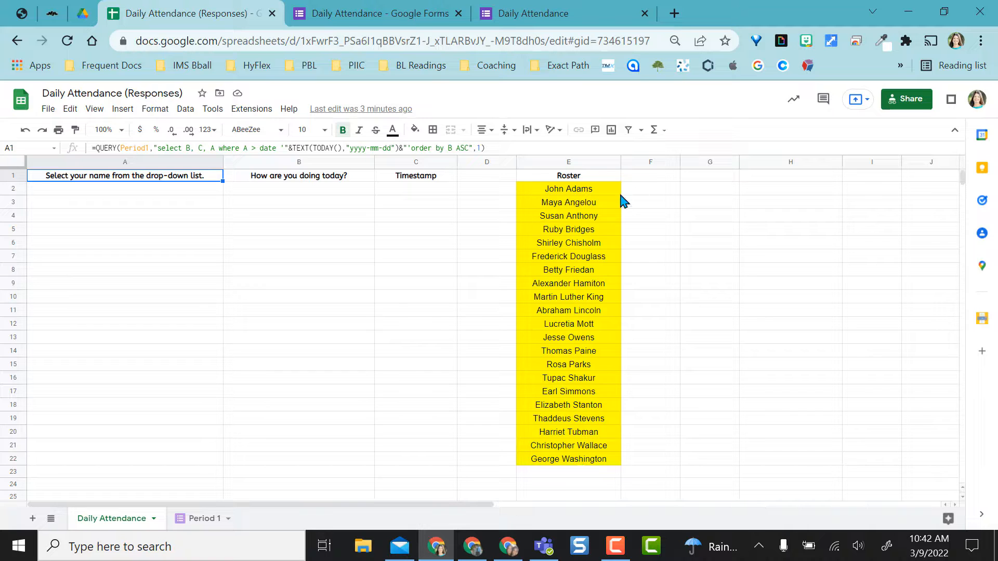
pyautogui.moveTo(603, 463)
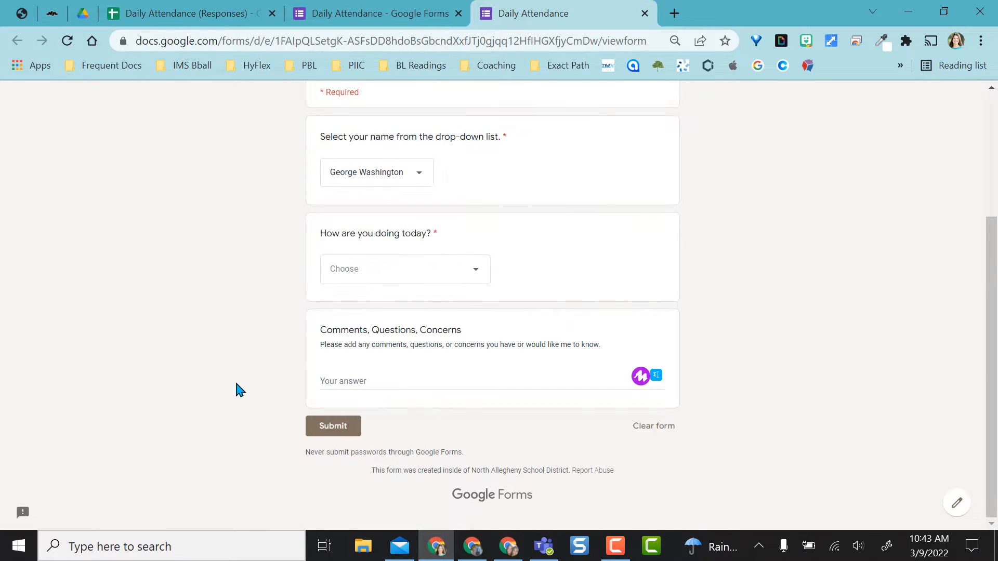
# Submit George Washington's response, check the new row in Sheets, and return to a blank form.
pyautogui.click(332, 425)
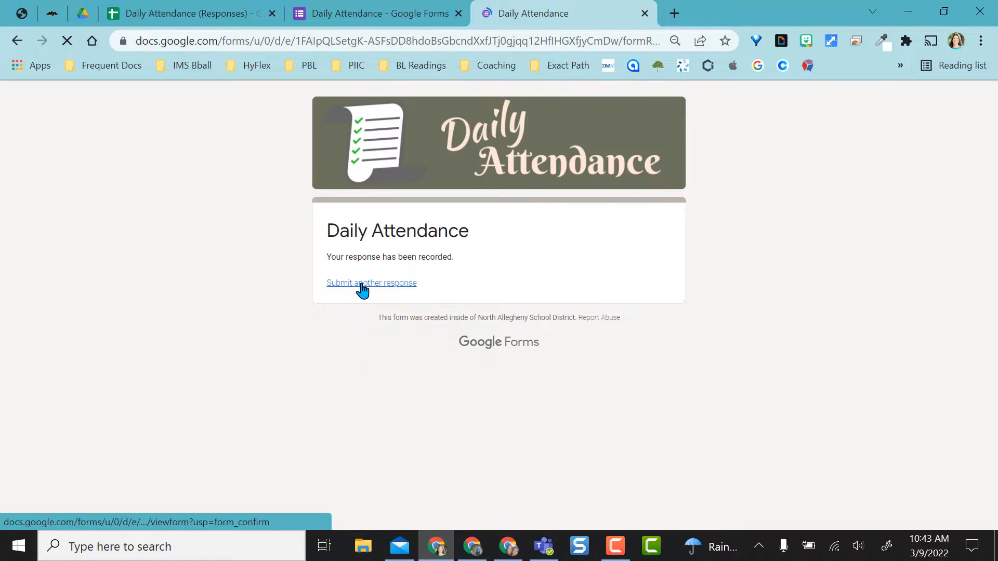
pyautogui.click(371, 283)
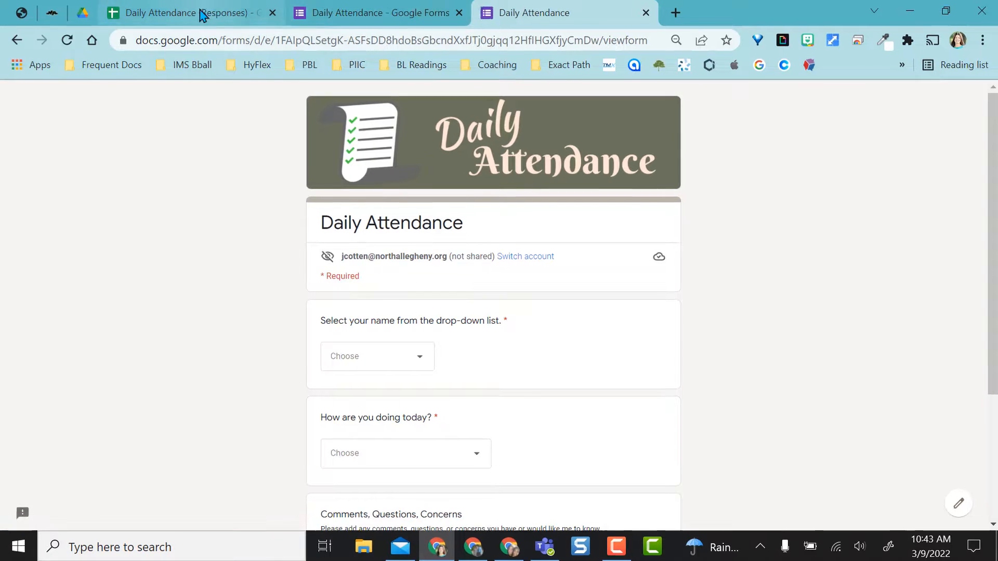
pyautogui.click(185, 12)
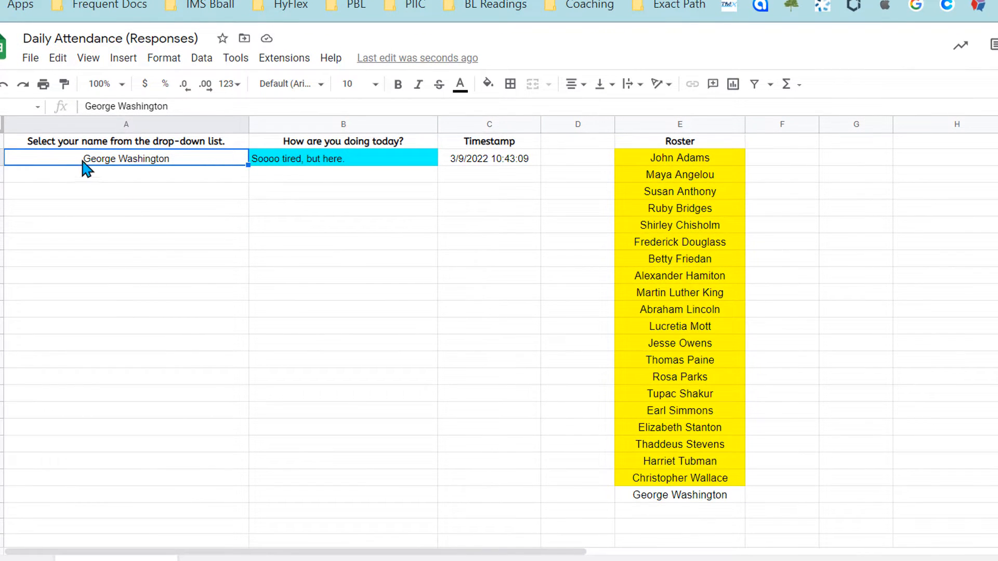
pyautogui.moveTo(691, 509)
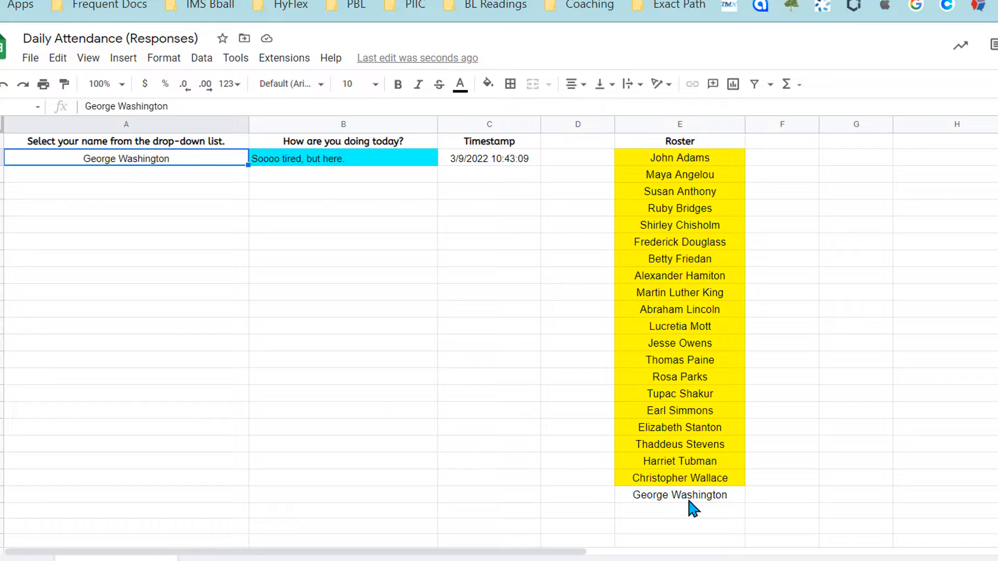
pyautogui.moveTo(728, 400)
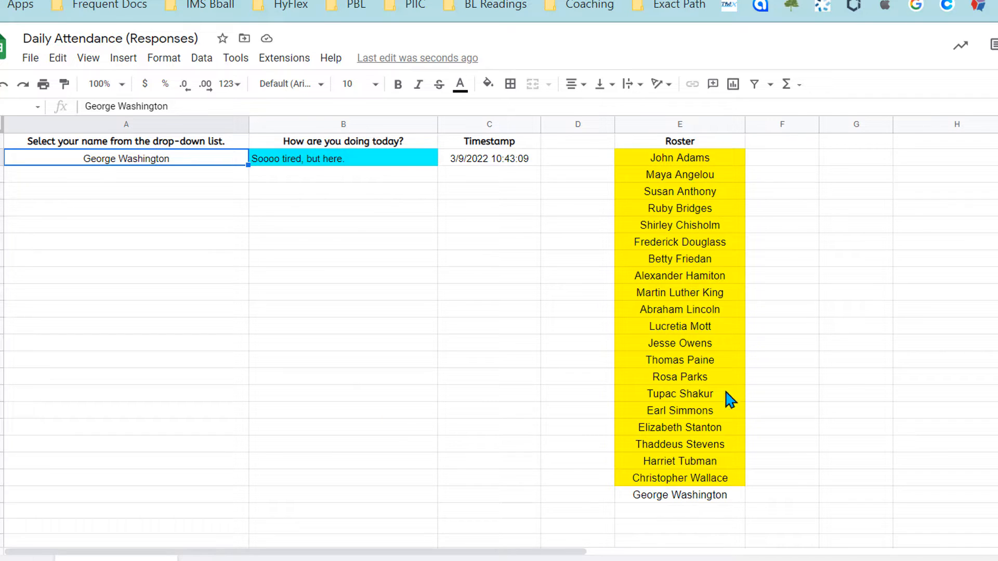
pyautogui.moveTo(717, 321)
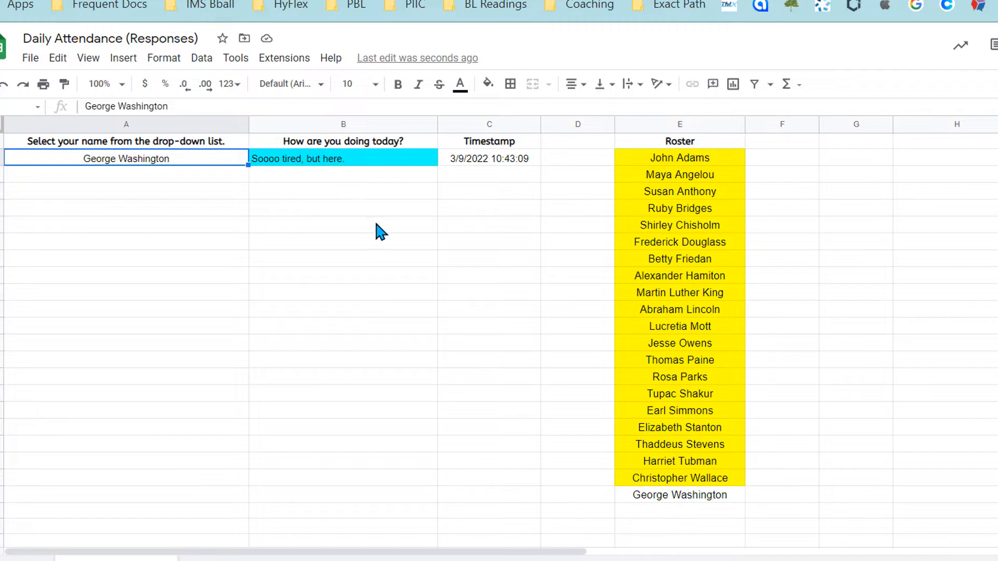
pyautogui.click(560, 13)
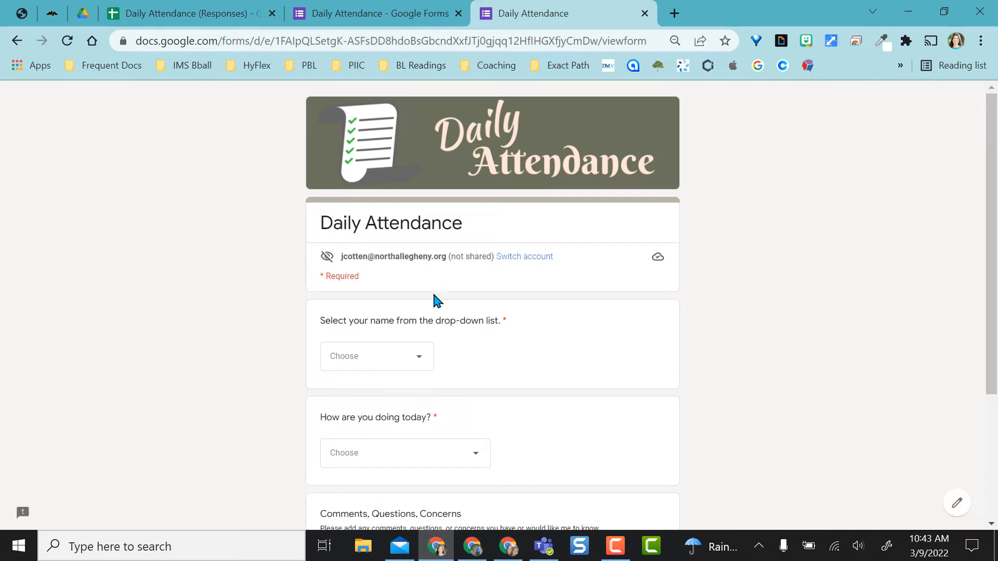
pyautogui.moveTo(248, 306)
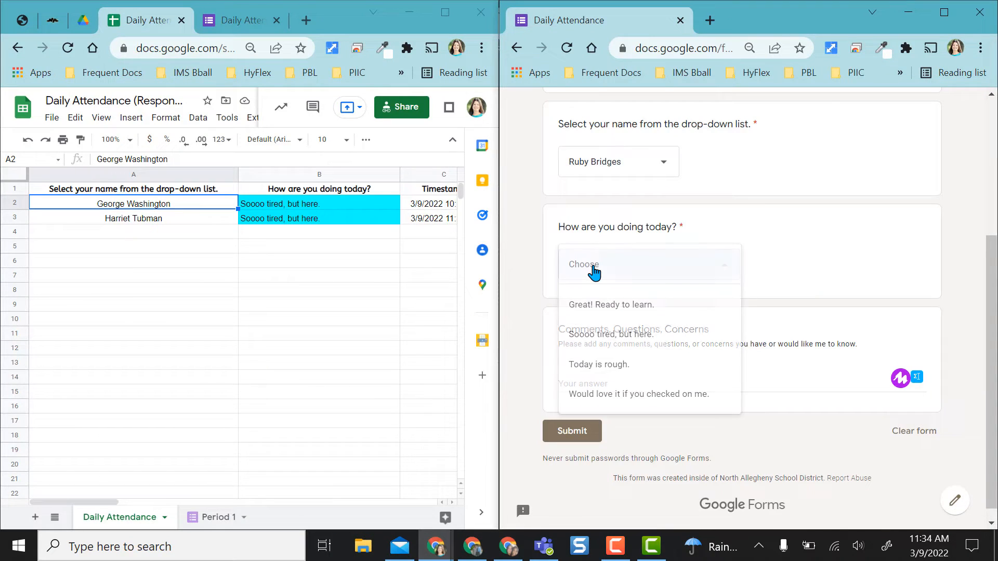
# Submit Ruby Bridges' 'Would love it if you checked on me.' response and see it shaded pink.
pyautogui.click(636, 393)
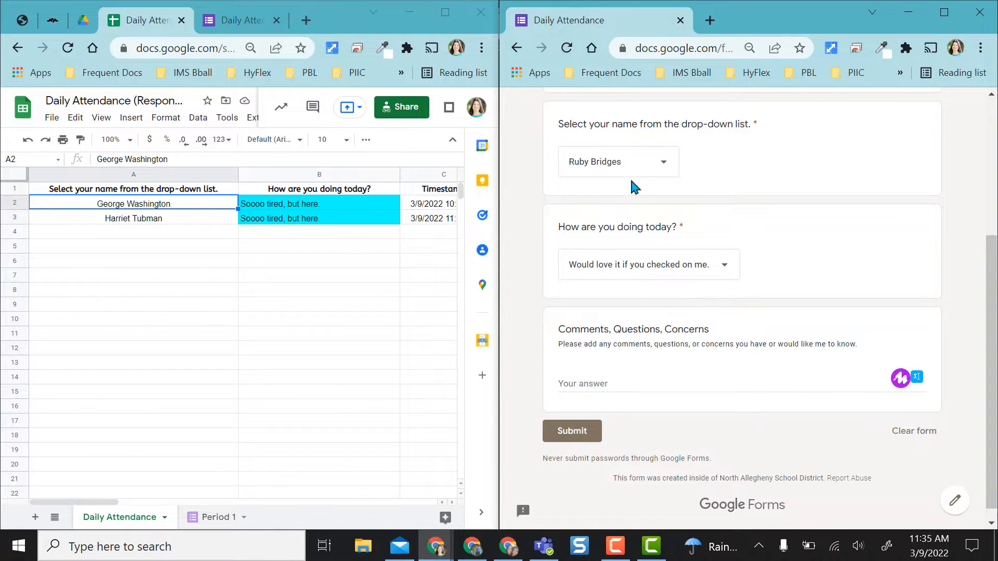
pyautogui.moveTo(609, 284)
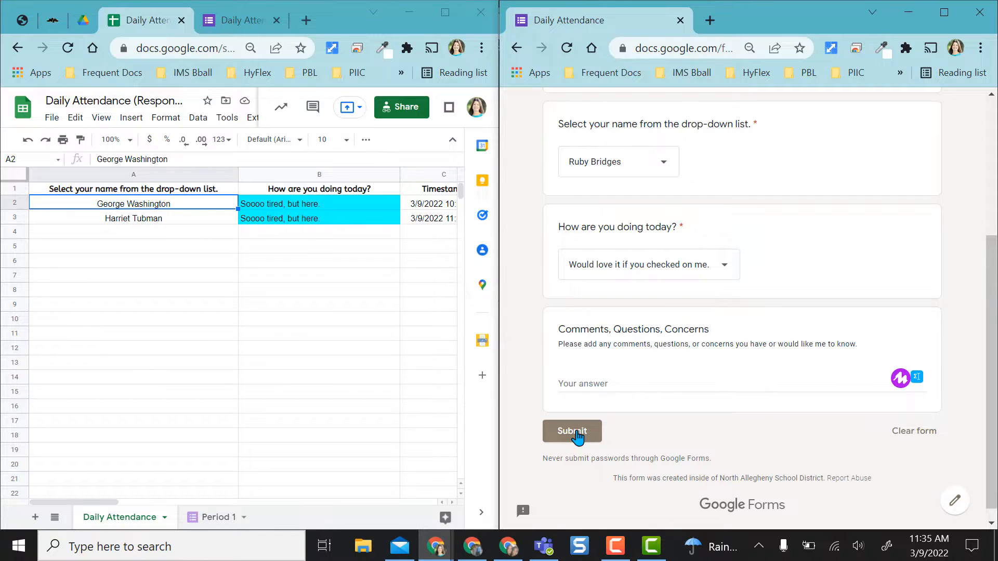
pyautogui.click(571, 431)
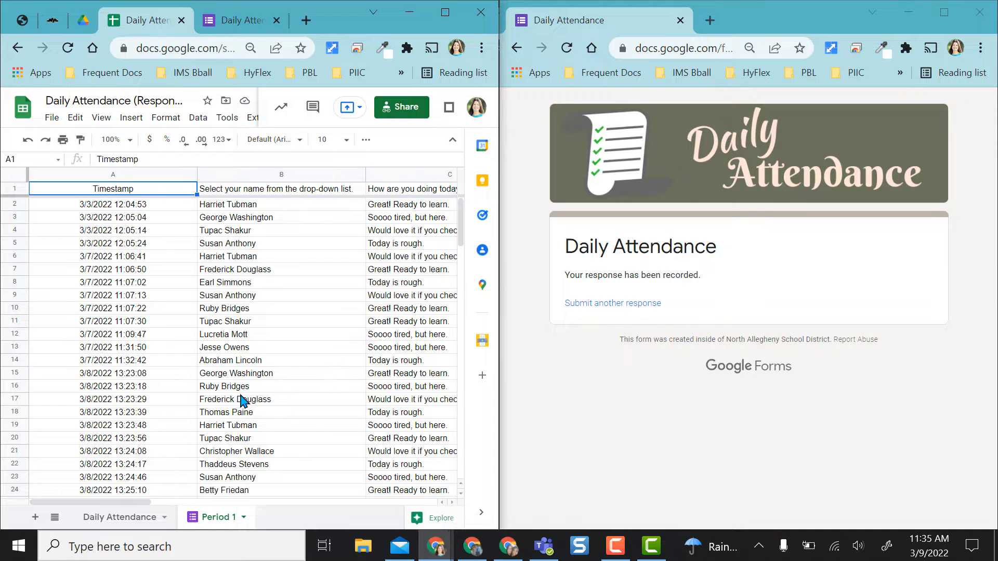
pyautogui.scroll(-3)
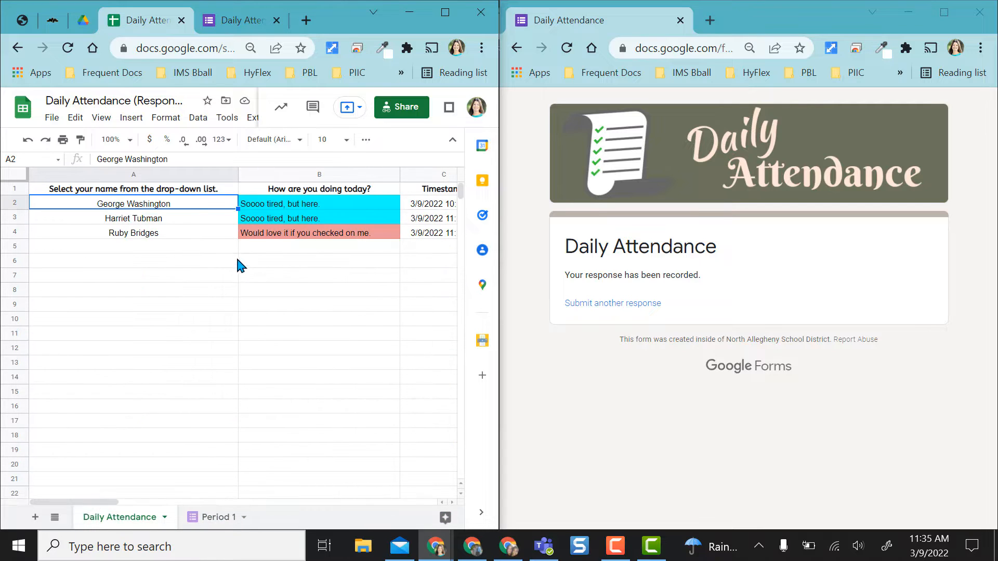
pyautogui.moveTo(179, 436)
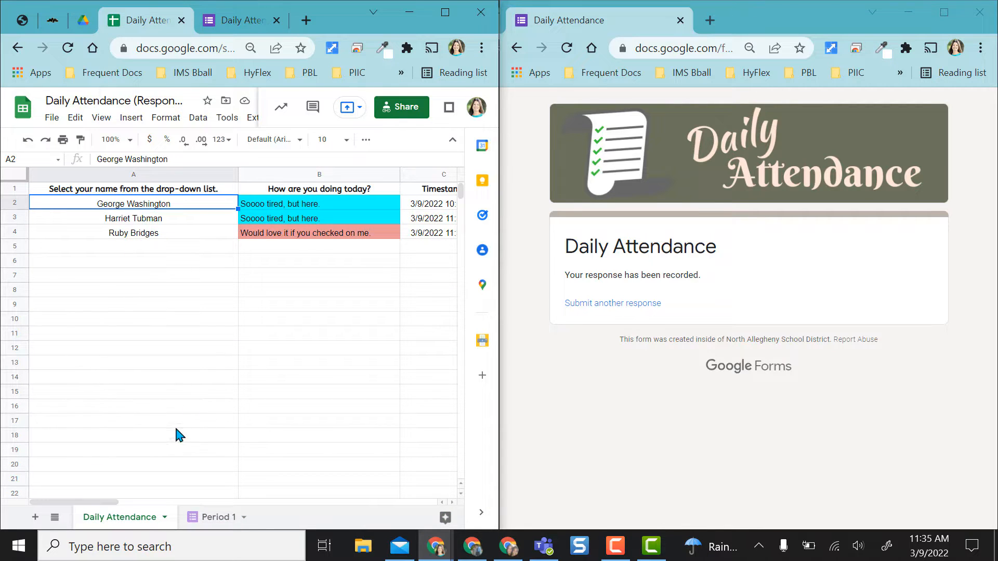
pyautogui.moveTo(211, 333)
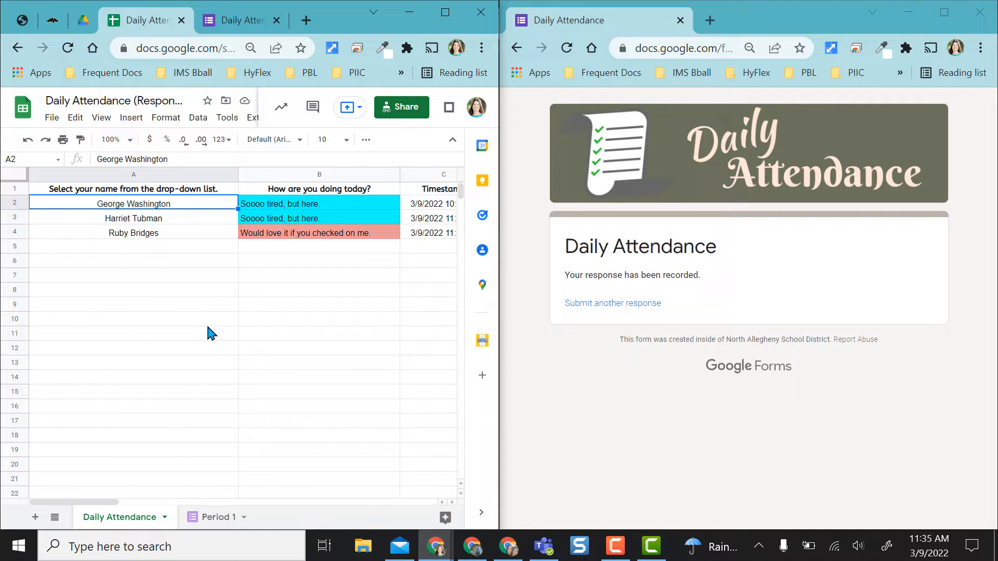
# Submit test responses for Susan Anthony and Abraham Lincoln ('Today is rough.') and watch them colour-code.
pyautogui.click(612, 303)
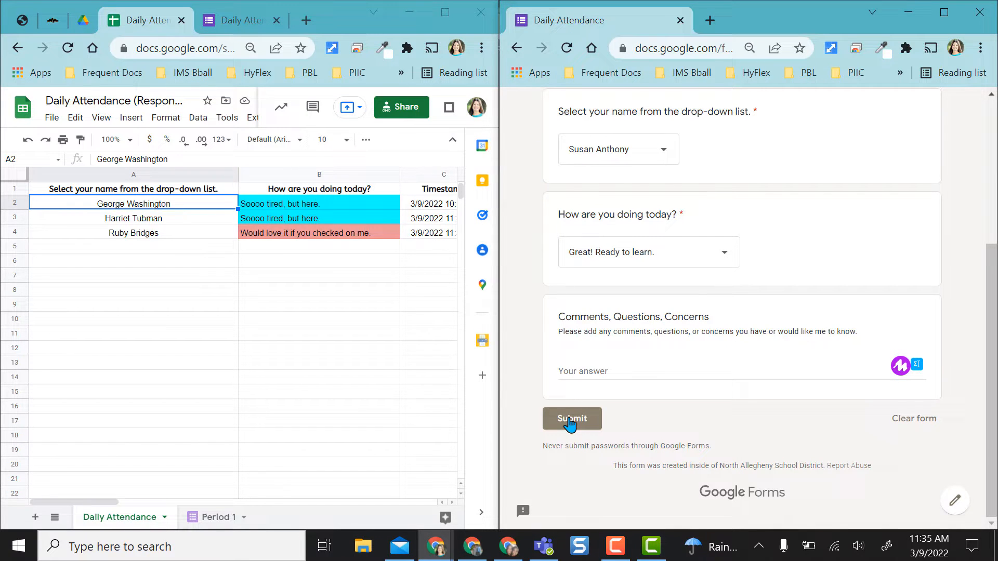
pyautogui.click(570, 418)
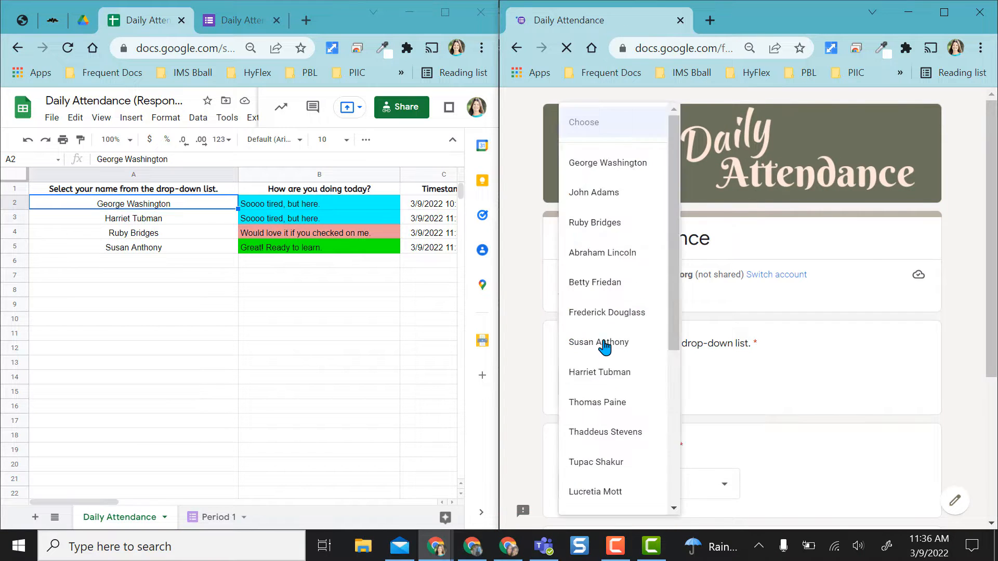
pyautogui.click(606, 312)
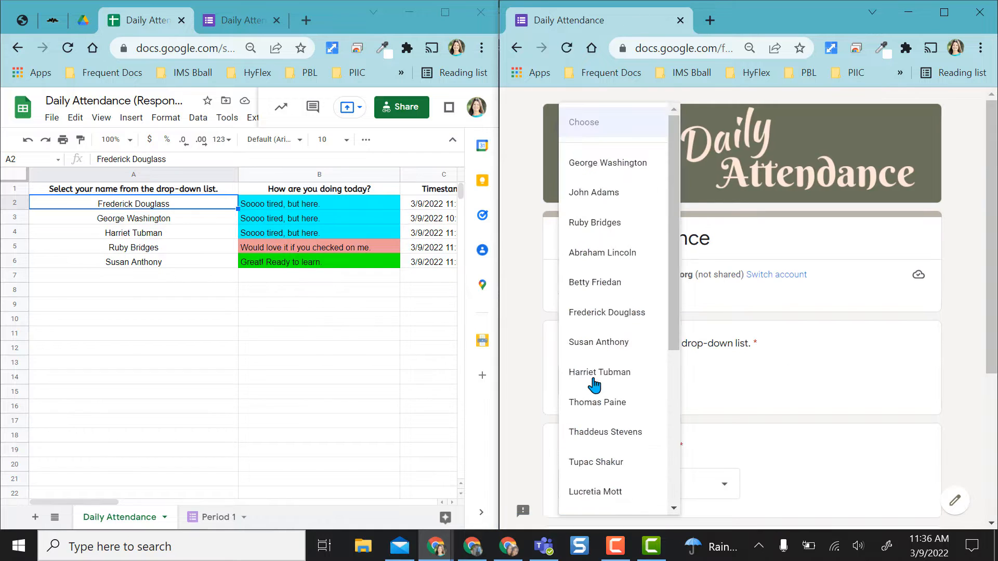
pyautogui.click(601, 252)
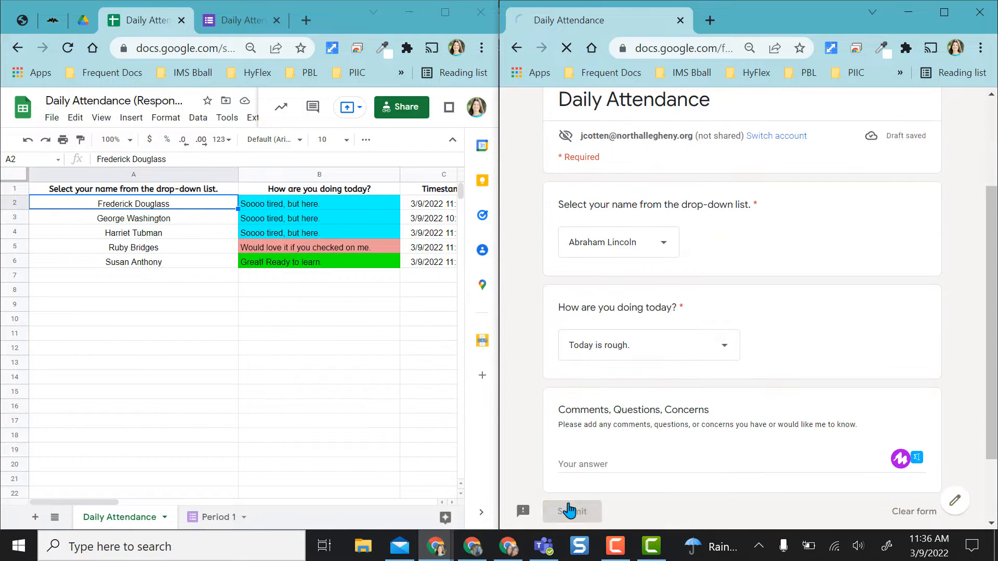
pyautogui.click(571, 511)
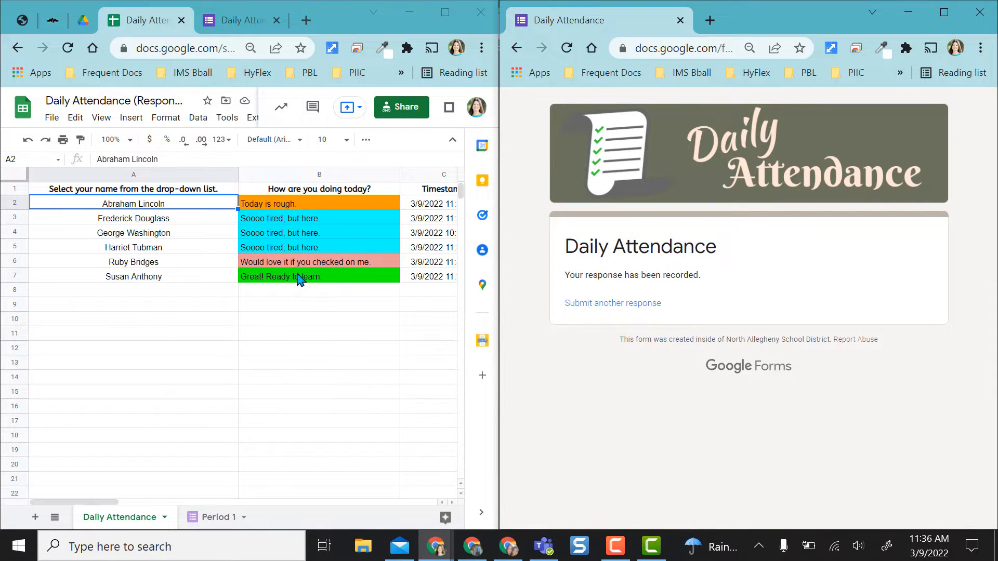
pyautogui.moveTo(138, 218)
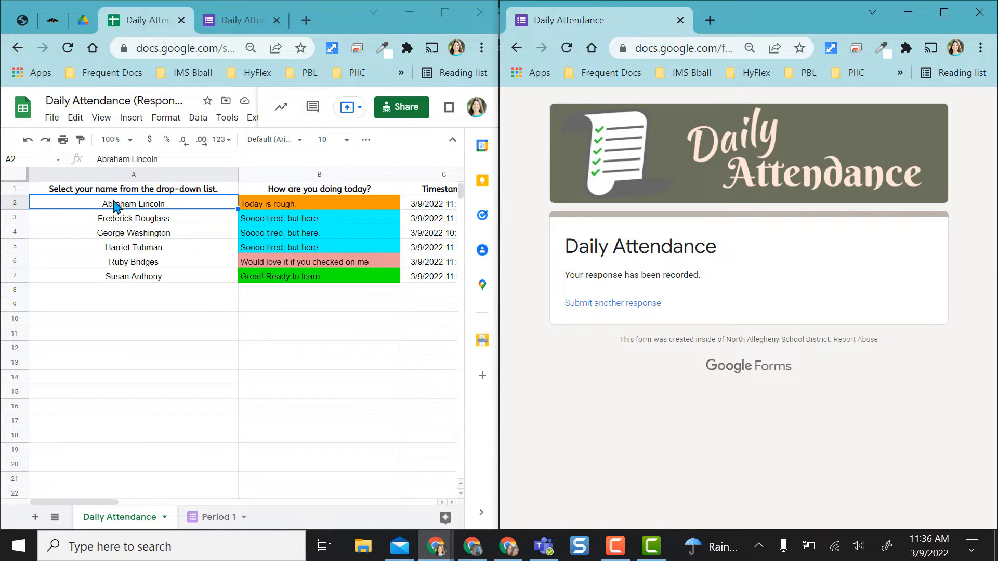
pyautogui.moveTo(156, 210)
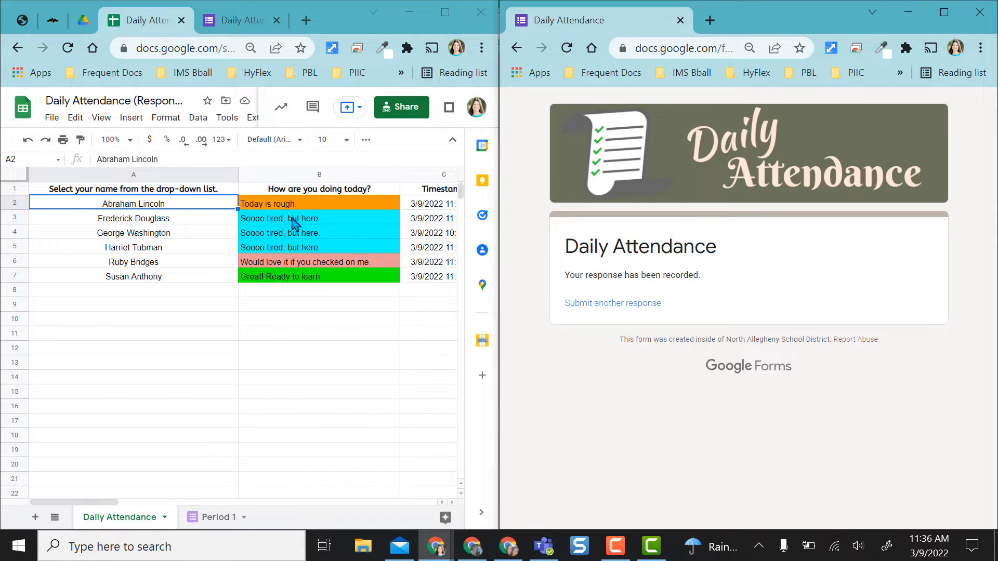
pyautogui.moveTo(151, 296)
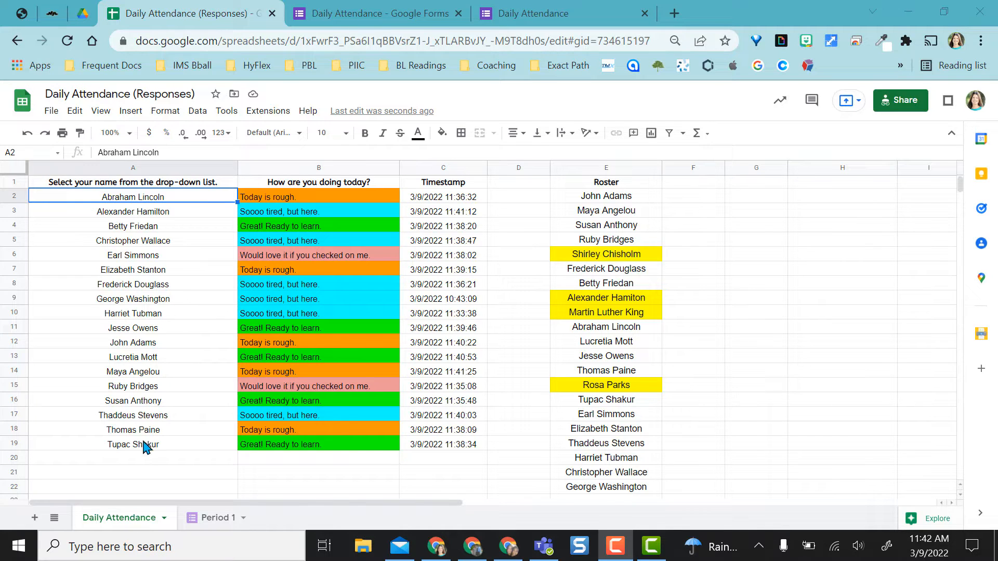
pyautogui.moveTo(167, 453)
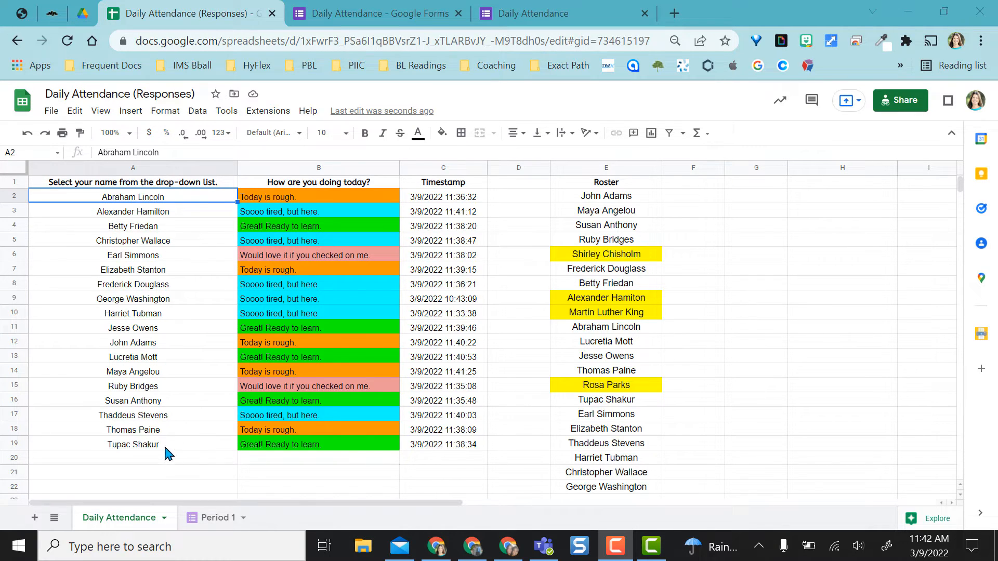
pyautogui.moveTo(611, 320)
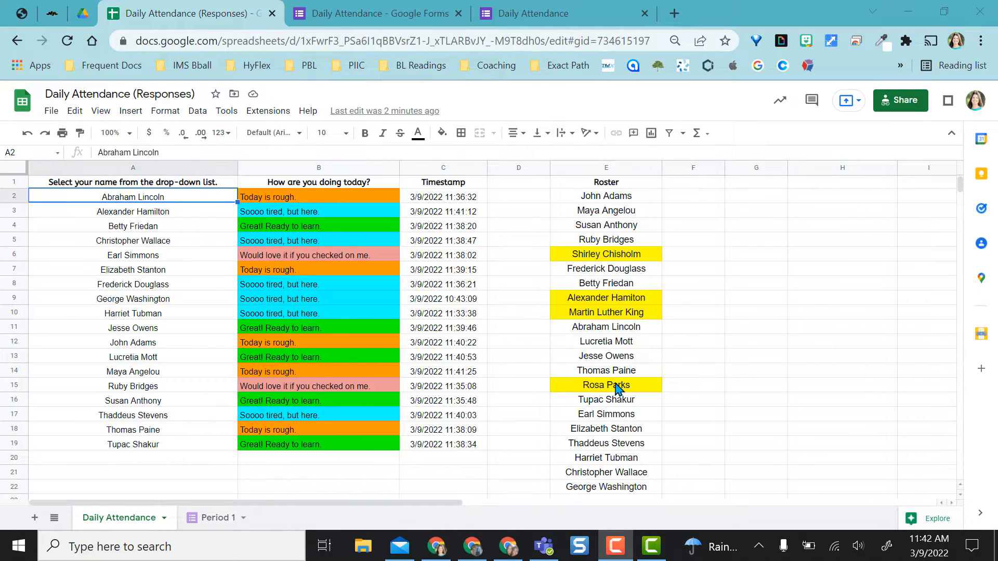
pyautogui.moveTo(289, 315)
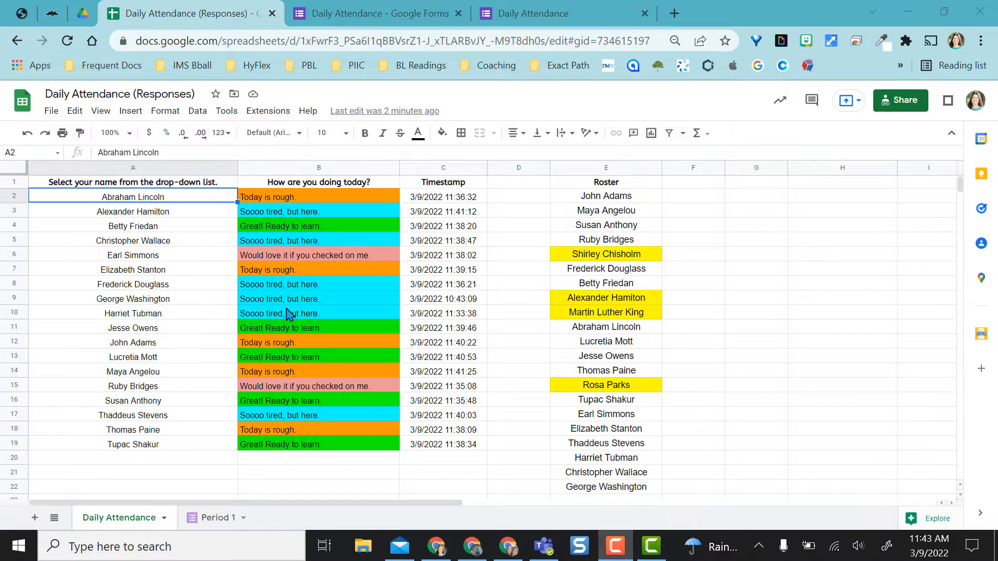
pyautogui.click(318, 255)
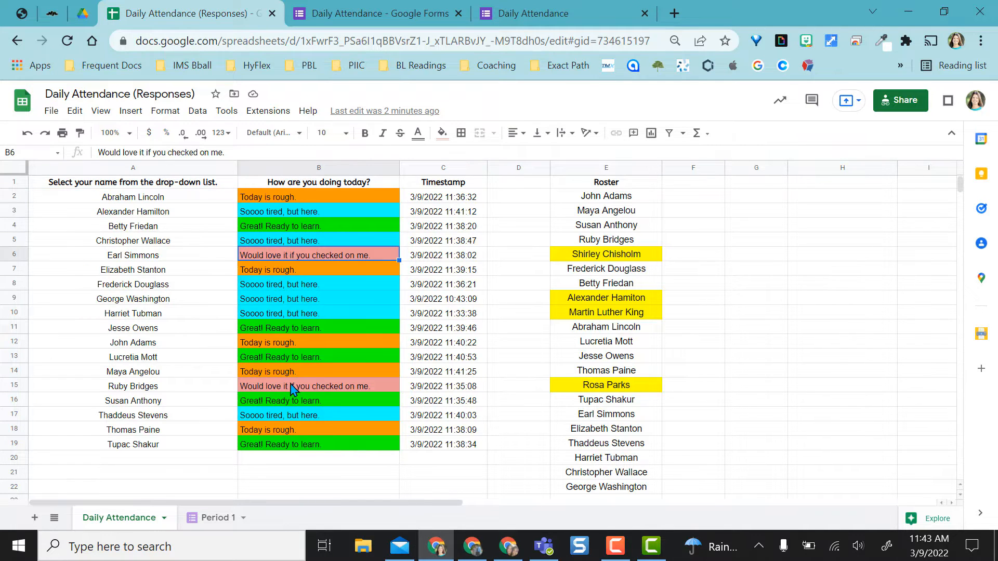
pyautogui.click(318, 385)
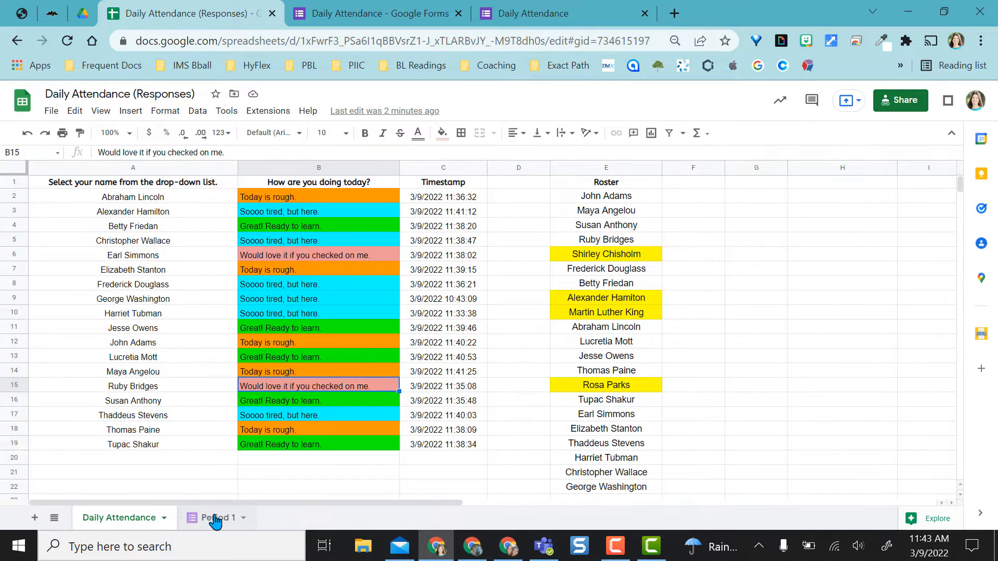
pyautogui.click(215, 518)
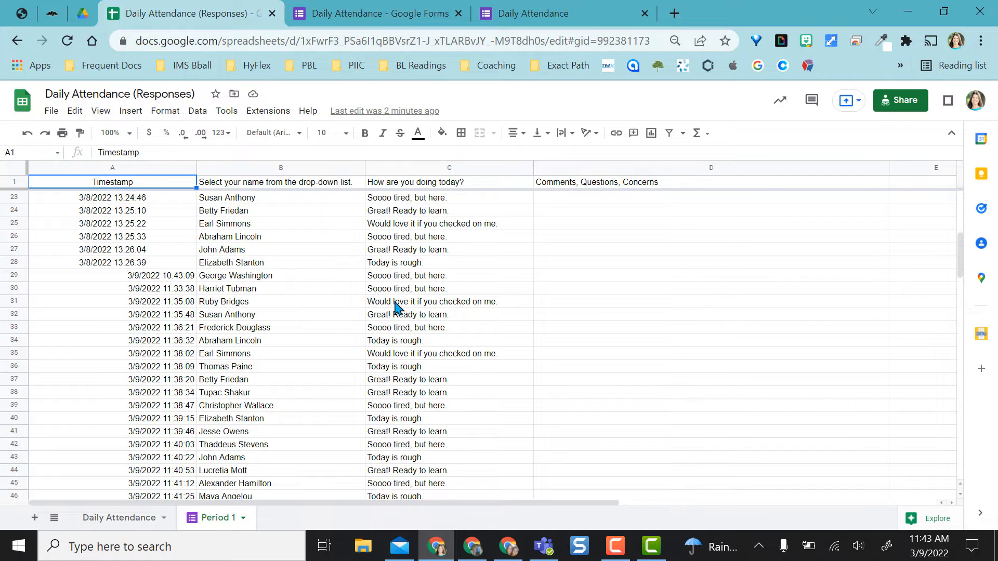
pyautogui.click(709, 301)
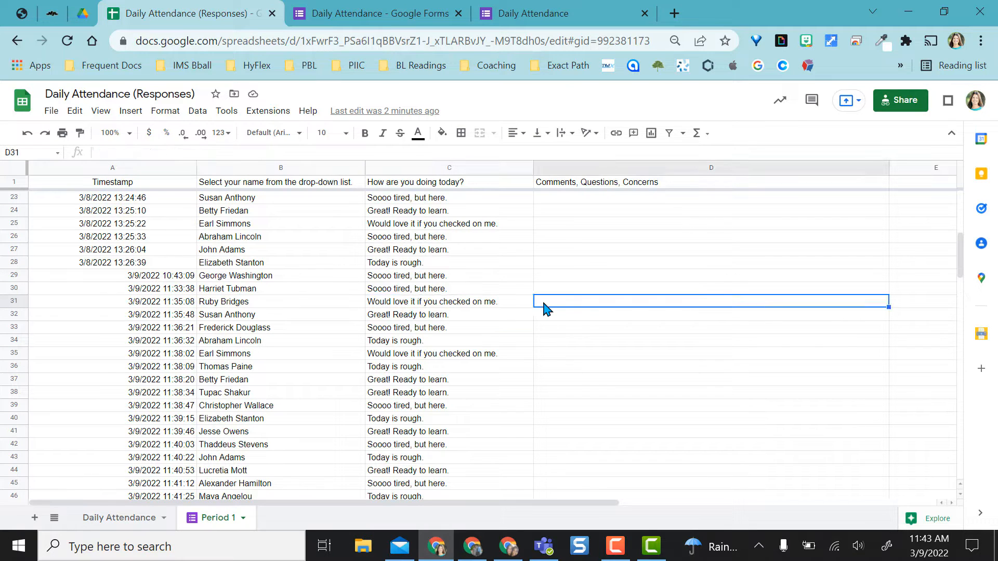
pyautogui.scroll(3)
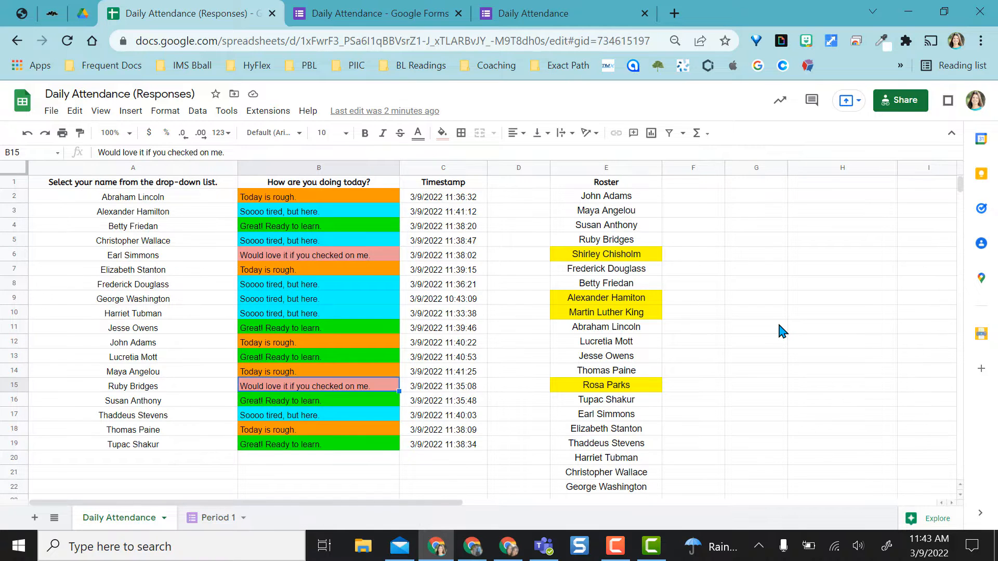
# In the form editor, review the Send options without sending and glance at the live form.
pyautogui.click(375, 13)
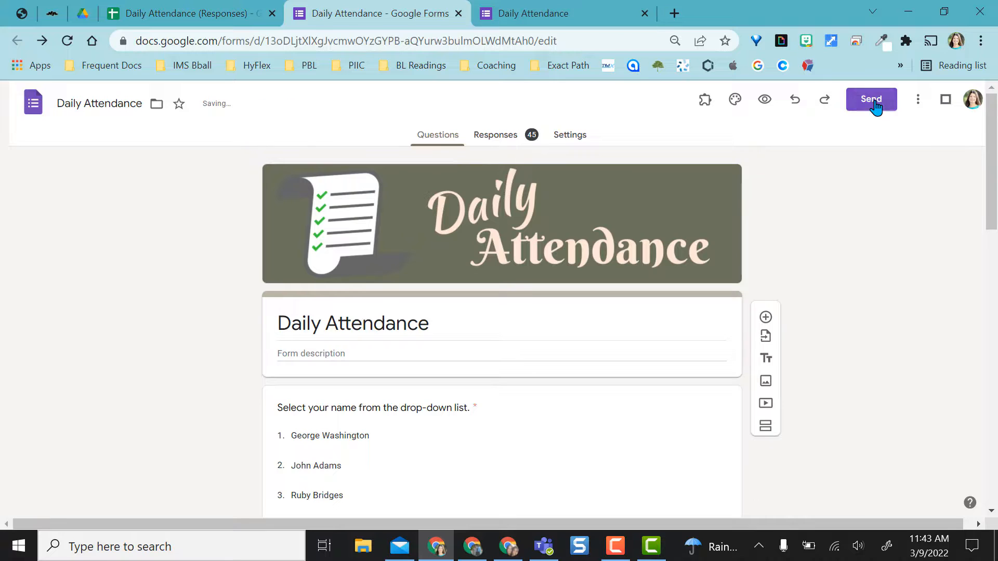
pyautogui.click(871, 99)
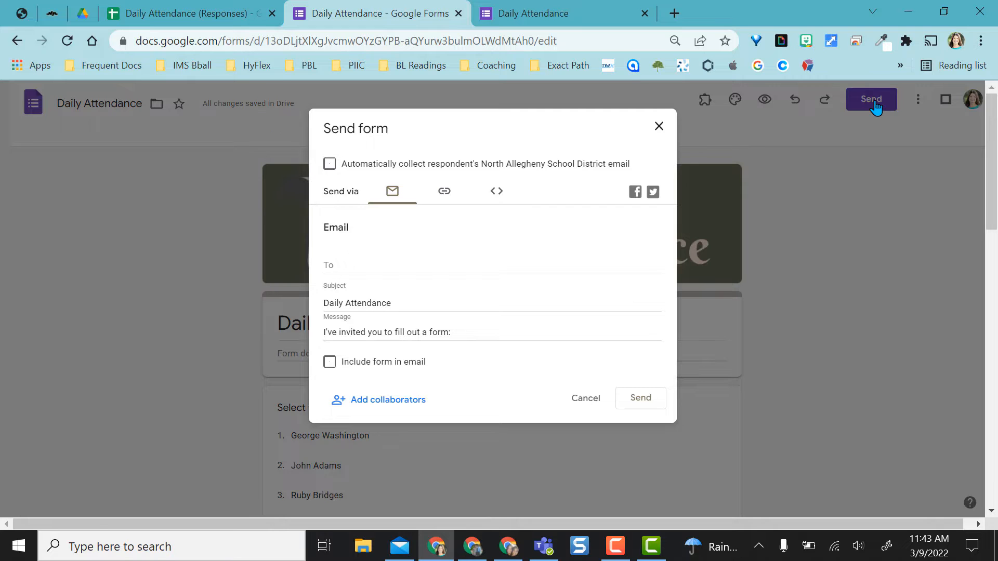
pyautogui.click(658, 125)
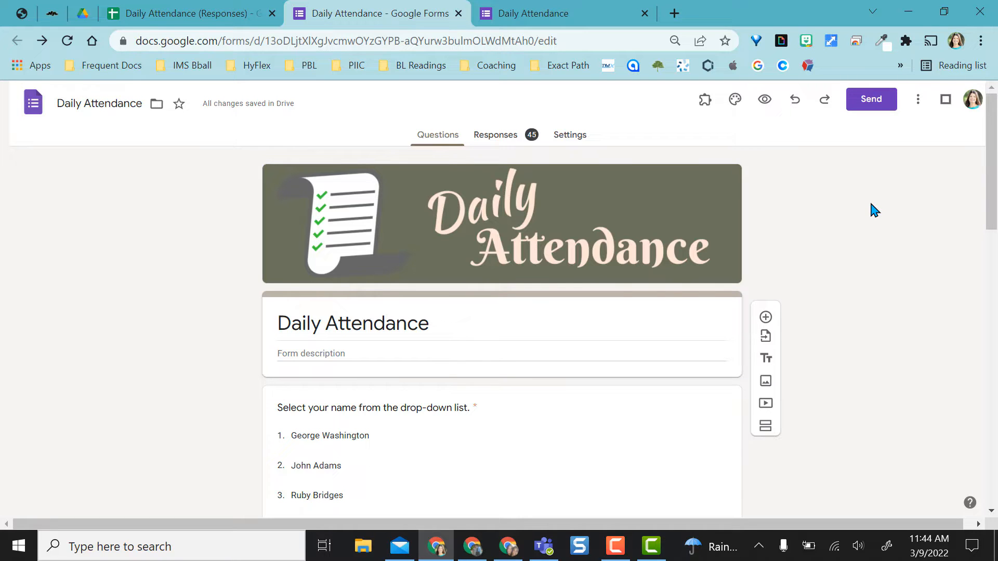
pyautogui.click(536, 12)
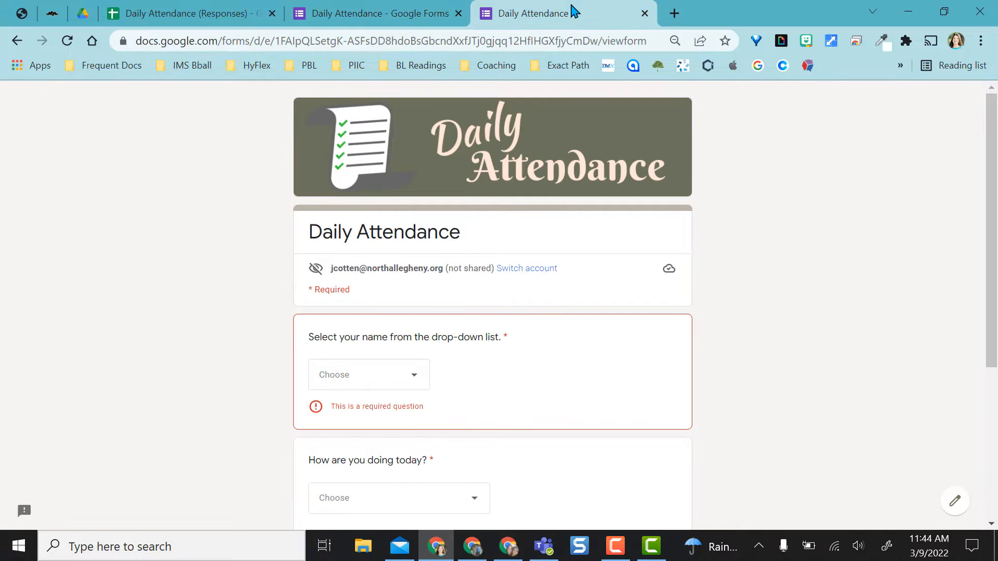
pyautogui.click(378, 12)
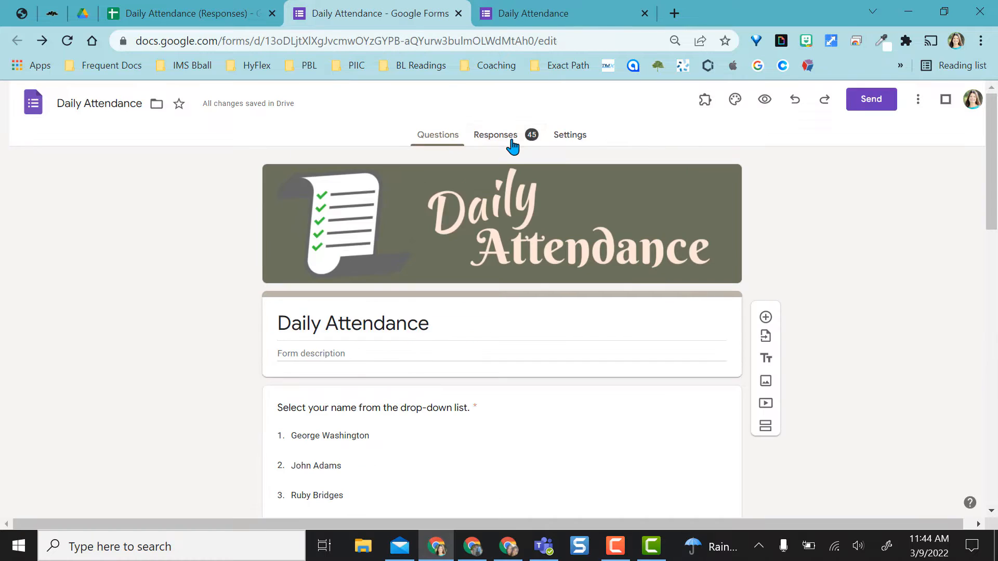
# From the form's Responses view, open the linked response spreadsheet.
pyautogui.click(495, 134)
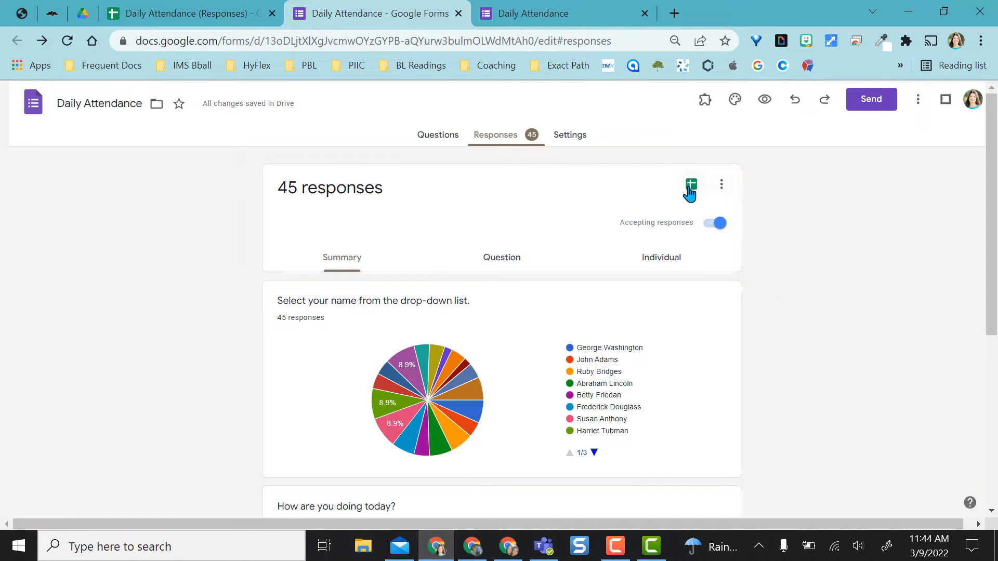
pyautogui.click(691, 186)
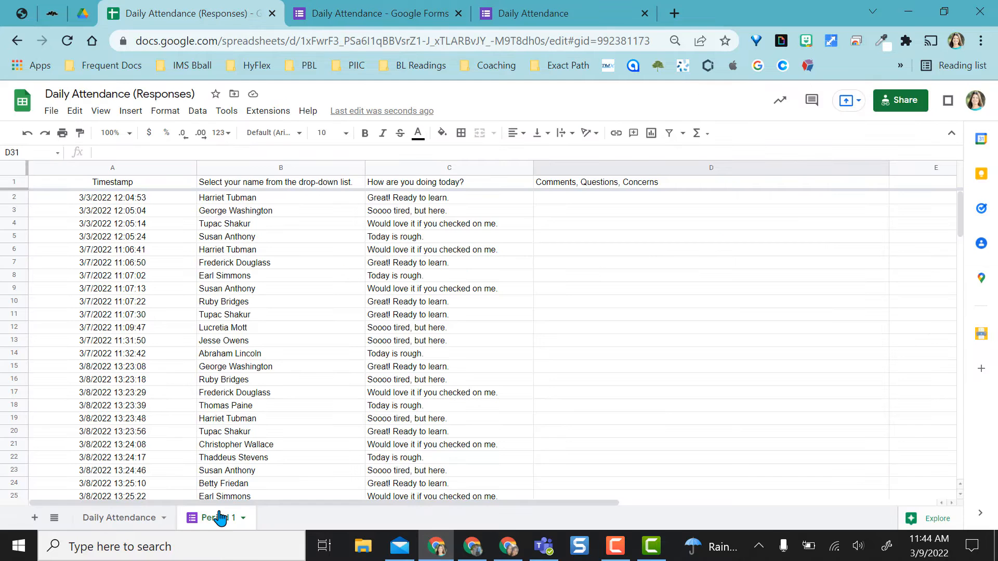
# Name the Period 1 response columns A:C as the range Period1.
pyautogui.click(243, 518)
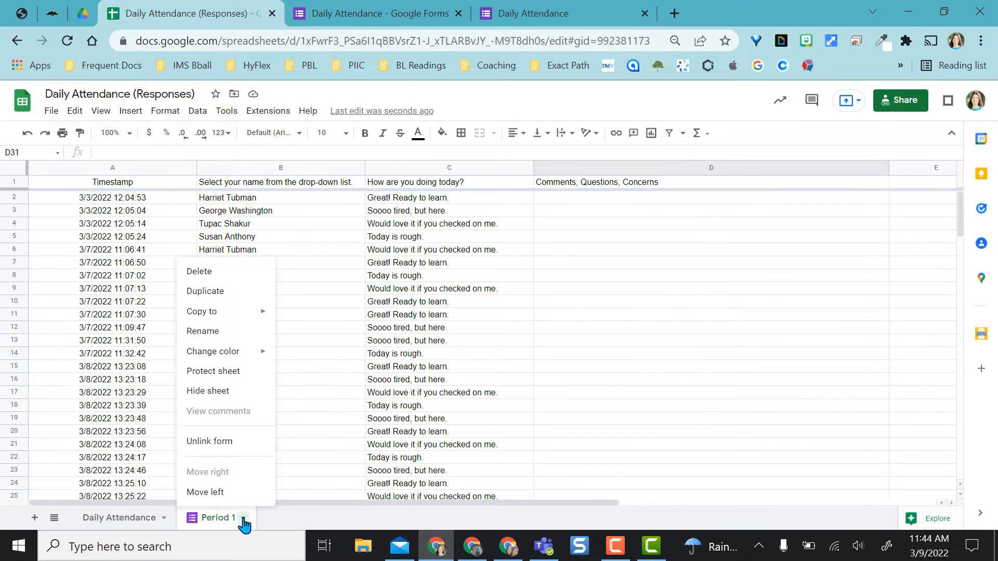
pyautogui.moveTo(219, 336)
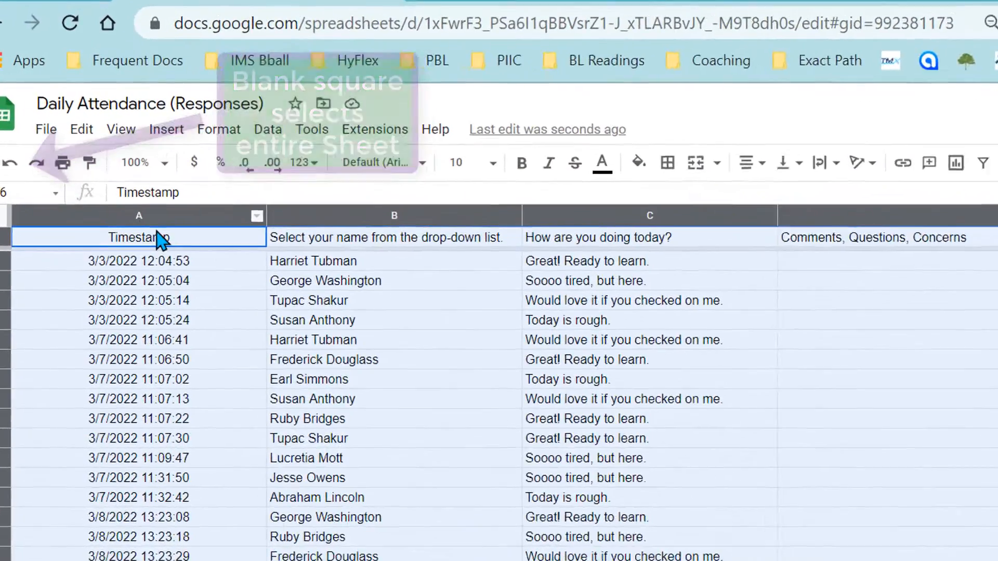
pyautogui.click(283, 133)
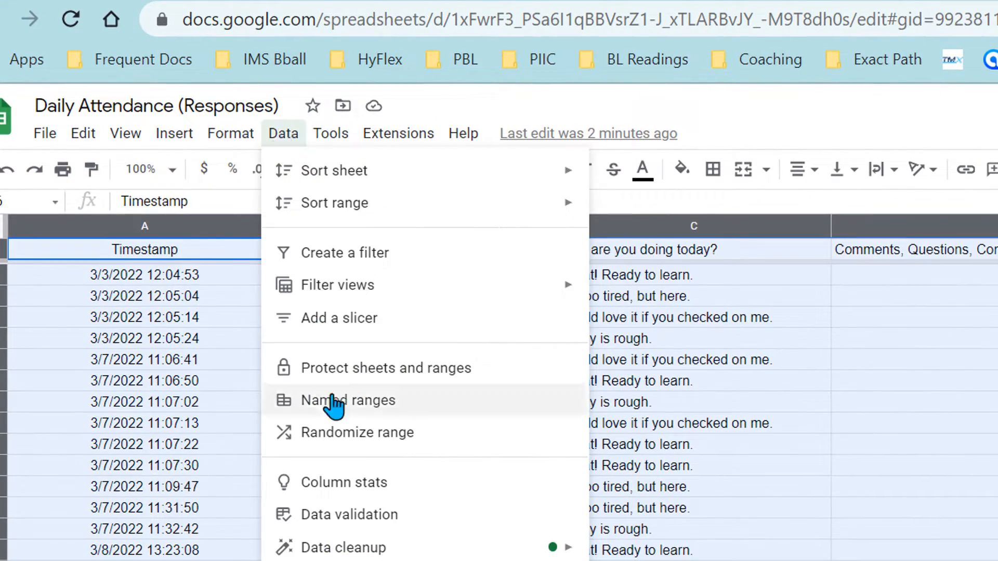
pyautogui.click(348, 400)
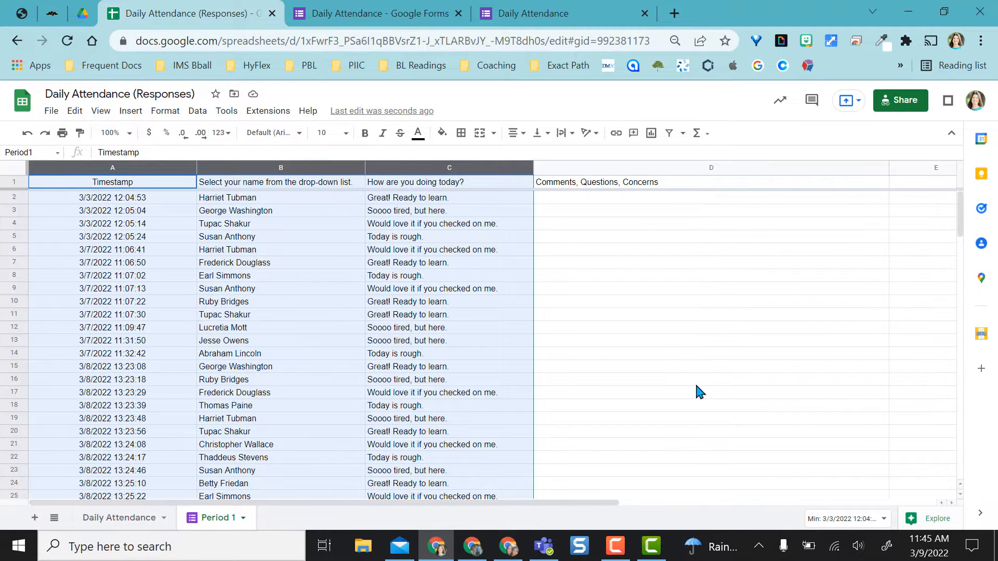
# Add a new sheet and rename it Daily Attendance 2.
pyautogui.click(709, 327)
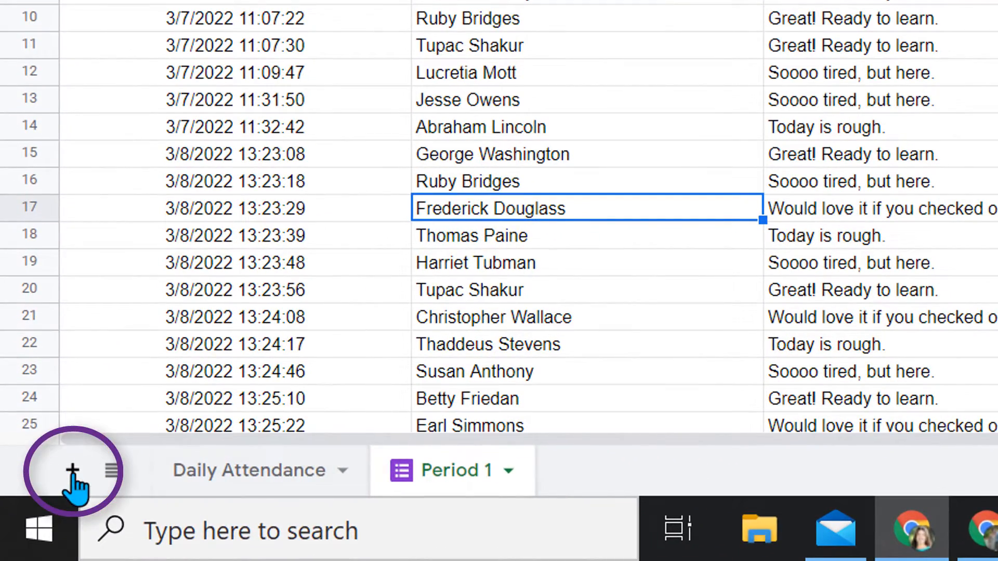
pyautogui.click(72, 471)
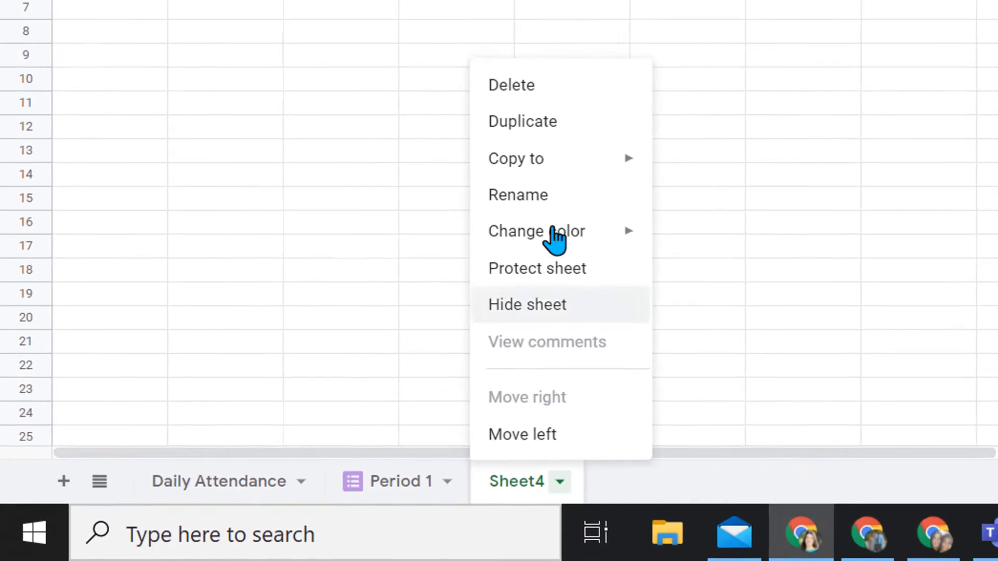
pyautogui.click(517, 195)
pyautogui.write('Daily Attendance 2')
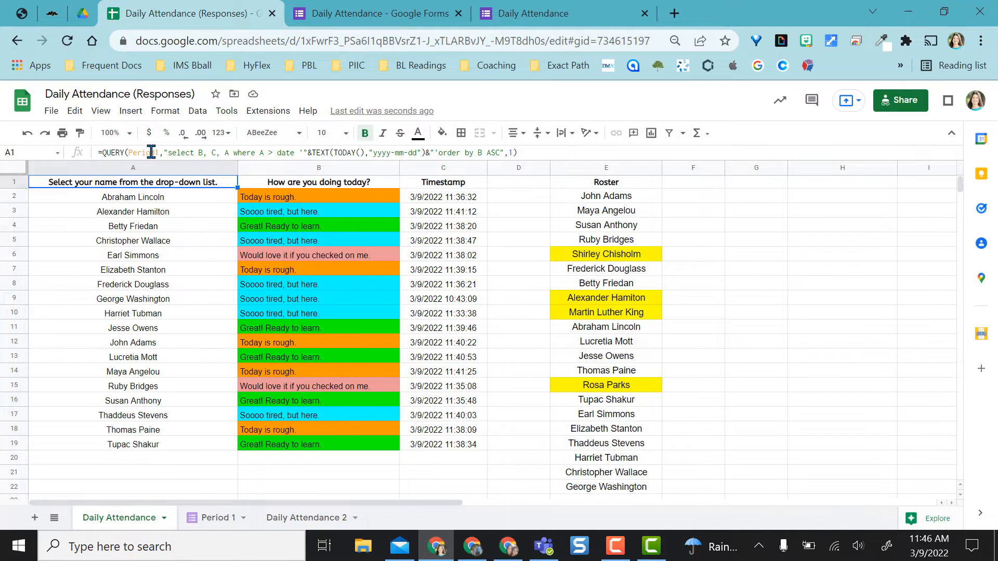
# Review the Daily Attendance QUERY's selected columns, then go to the Period 1 response sheet.
pyautogui.click(132, 240)
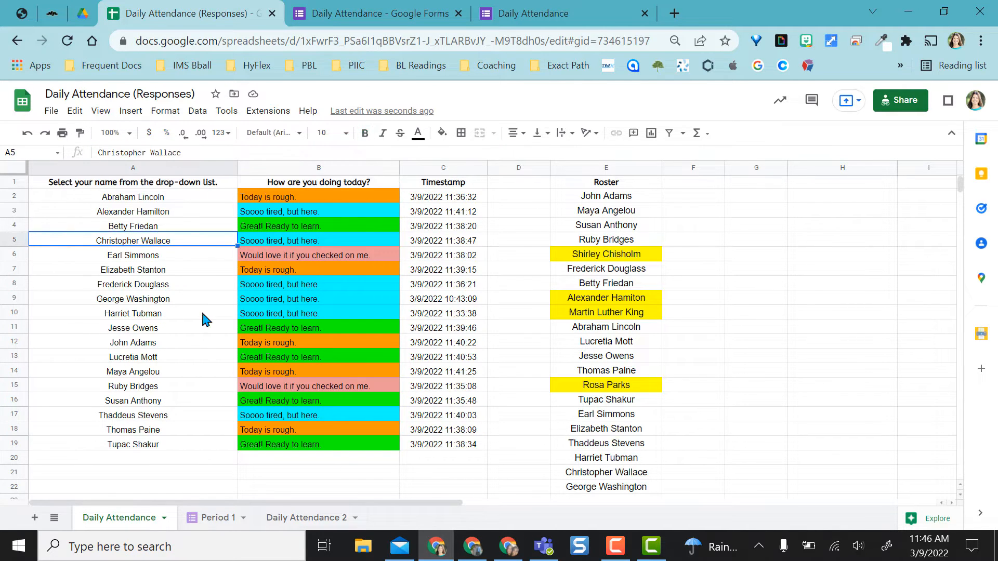
pyautogui.click(306, 518)
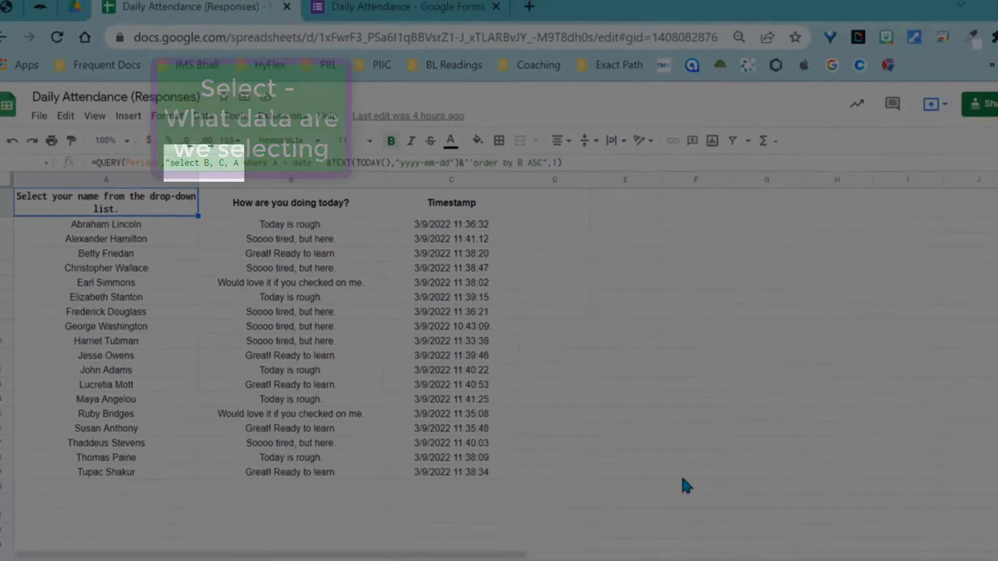
pyautogui.click(216, 518)
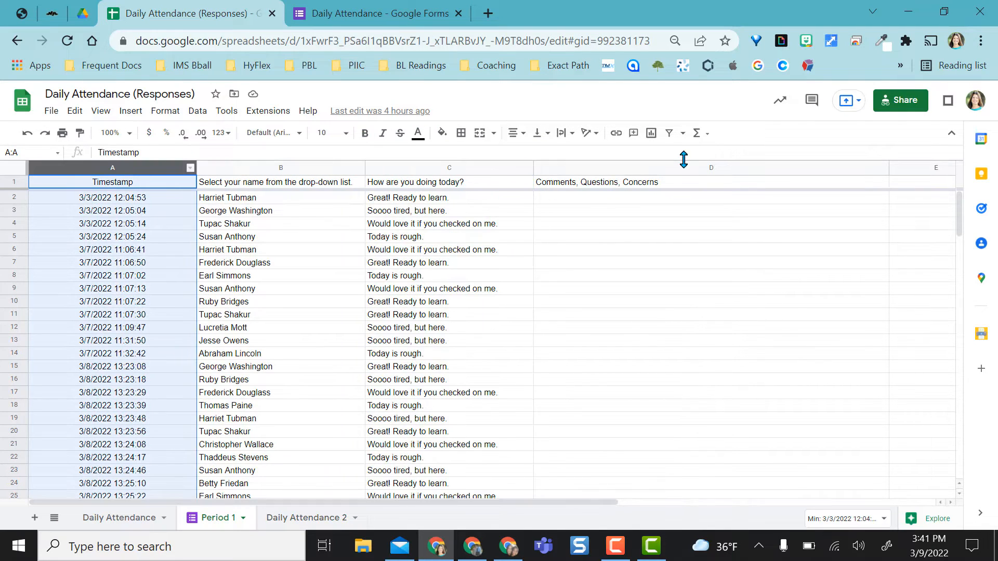
# Scroll through Period 1's raw submissions, then return to the Daily Attendance sheet.
pyautogui.click(711, 167)
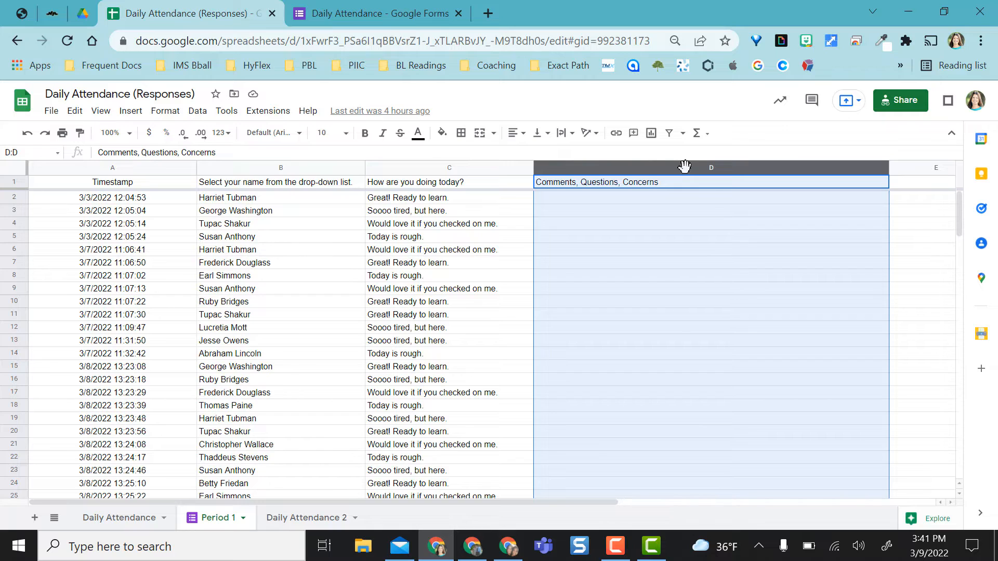
pyautogui.click(448, 223)
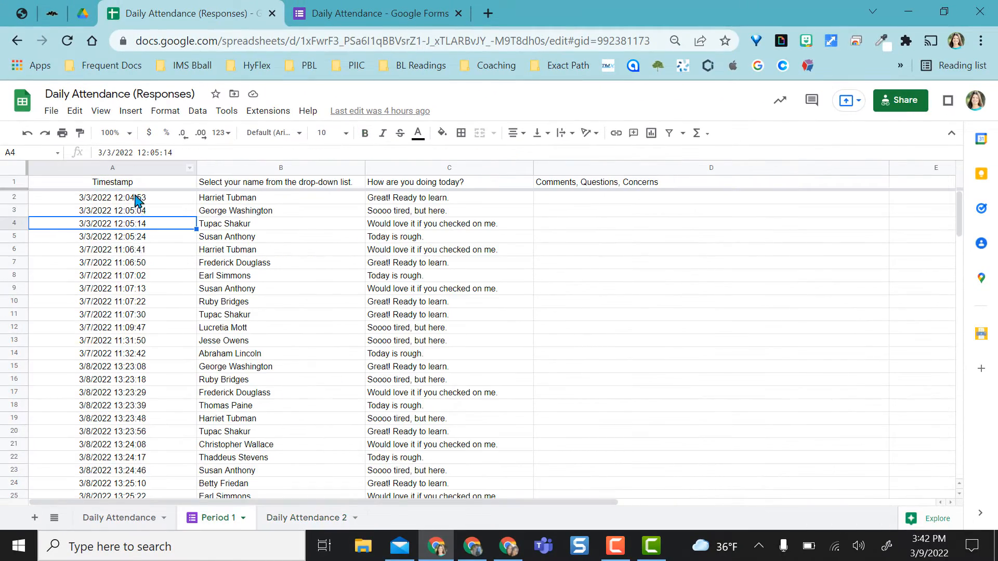
pyautogui.scroll(-3)
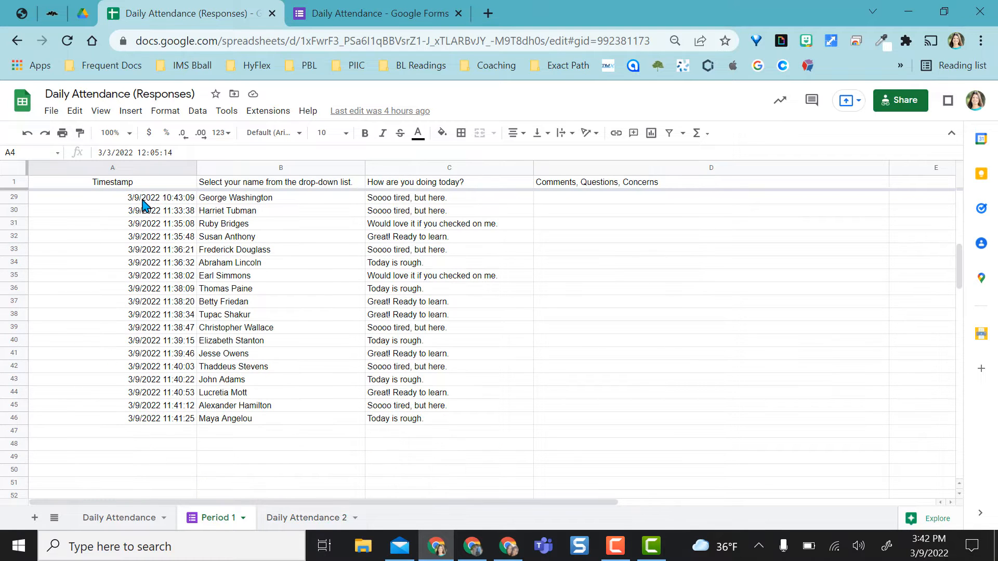
pyautogui.click(306, 518)
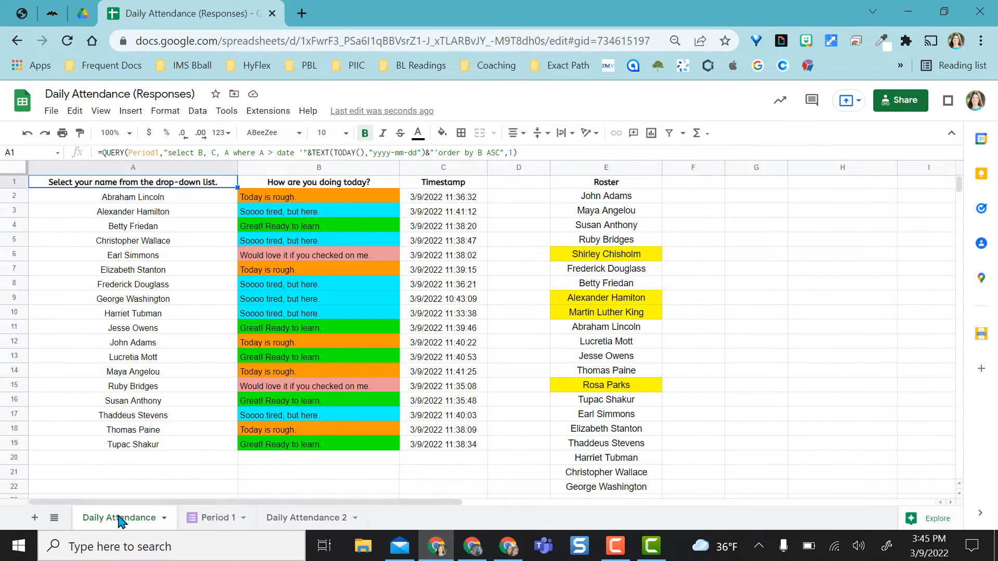
# Open the Daily Attendance 2 sheet showing the uncoloured query results and roster.
pyautogui.click(605, 167)
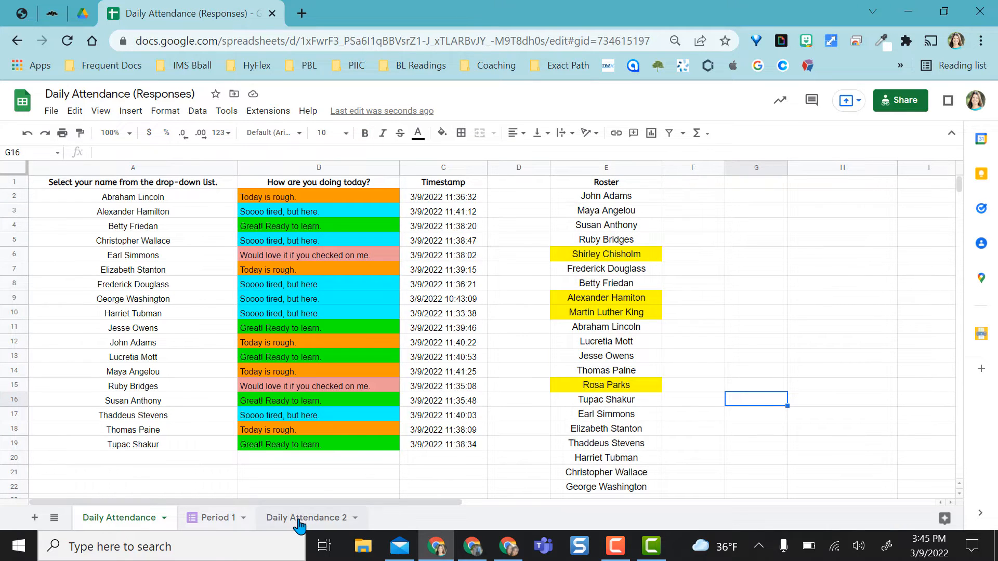
pyautogui.click(306, 517)
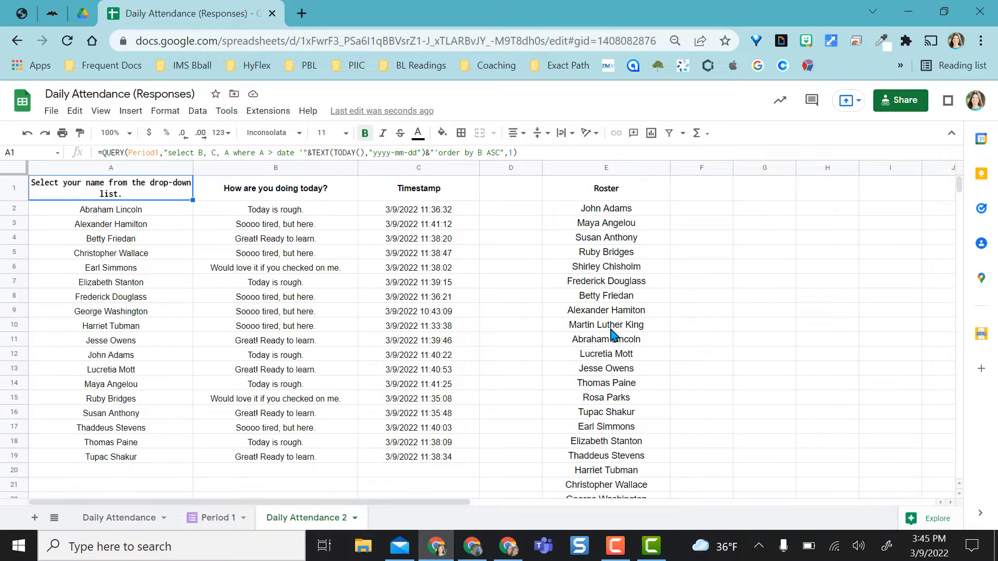
pyautogui.moveTo(595, 203)
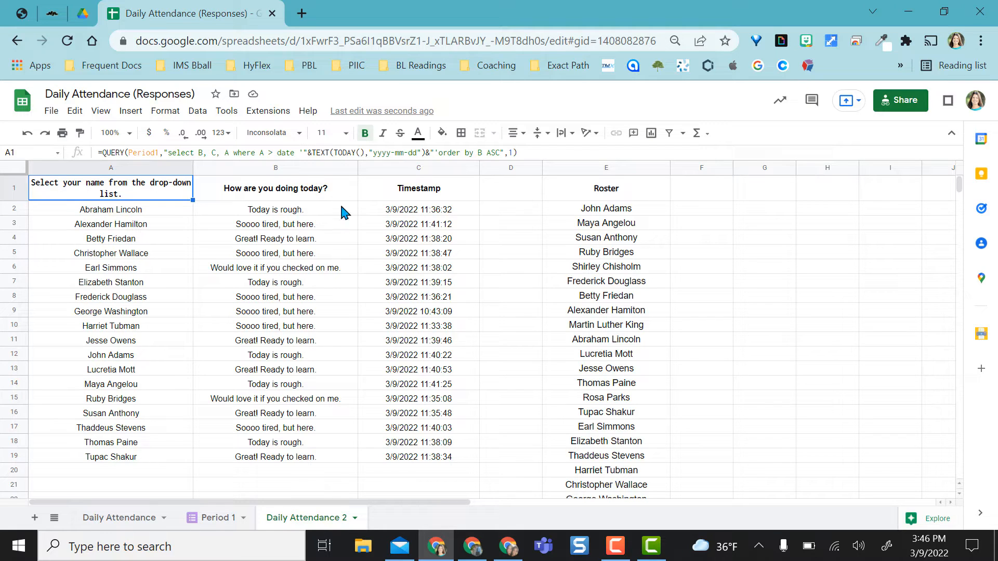
pyautogui.moveTo(288, 477)
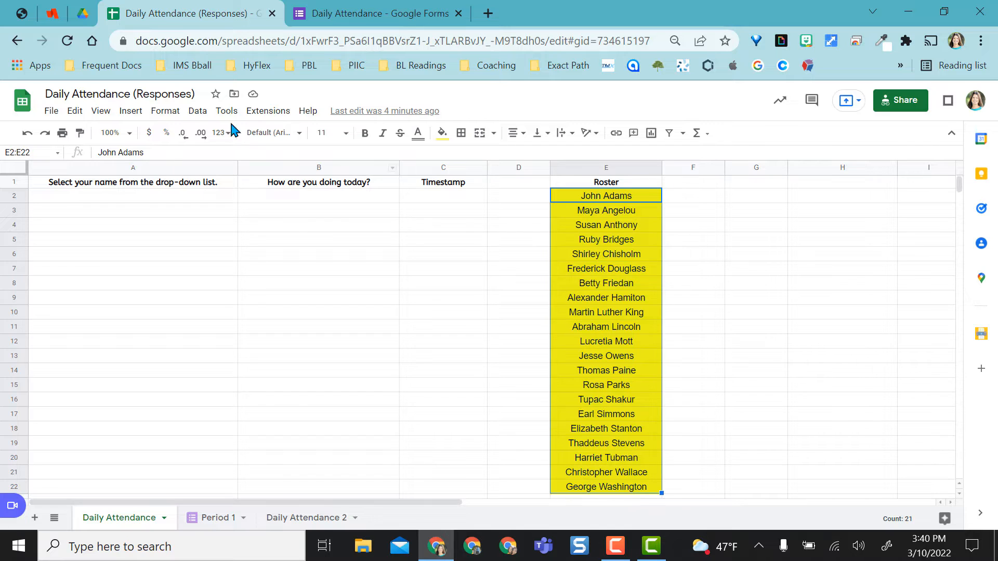
# Review the existing roster rule =ISNA(MATCH(E2:E22,A$1:A$50,0)) in Conditional formatting.
pyautogui.click(165, 110)
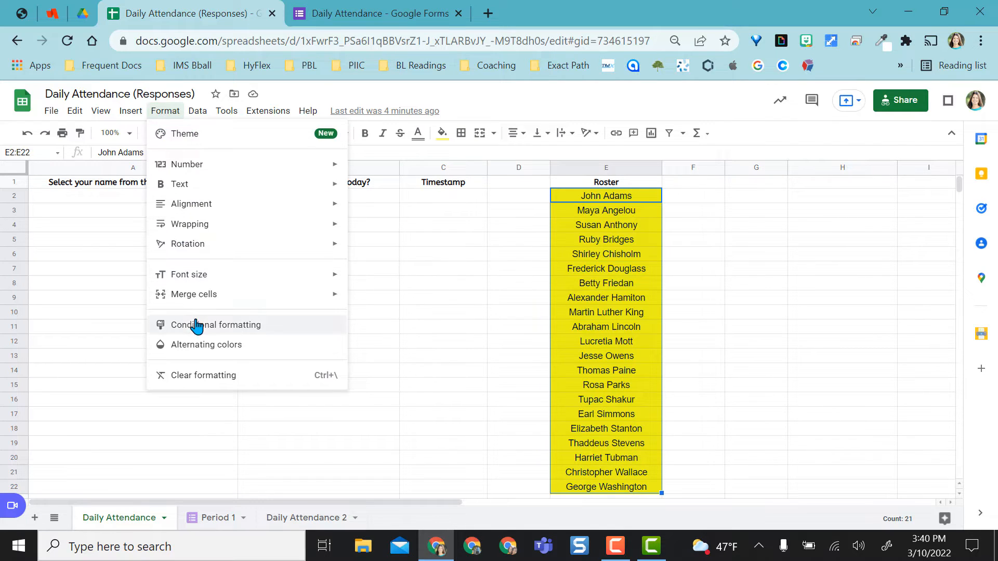
pyautogui.click(215, 325)
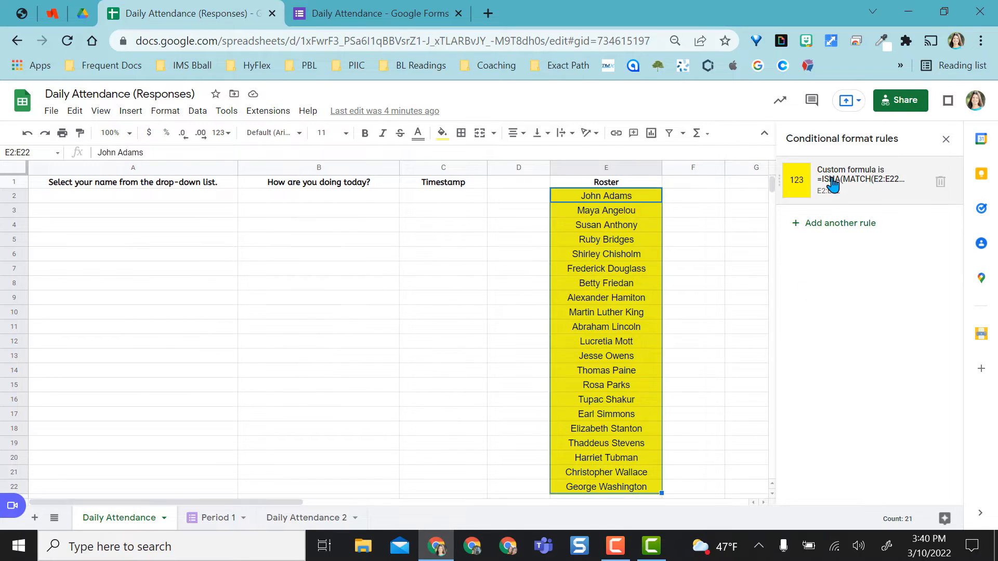
pyautogui.click(859, 180)
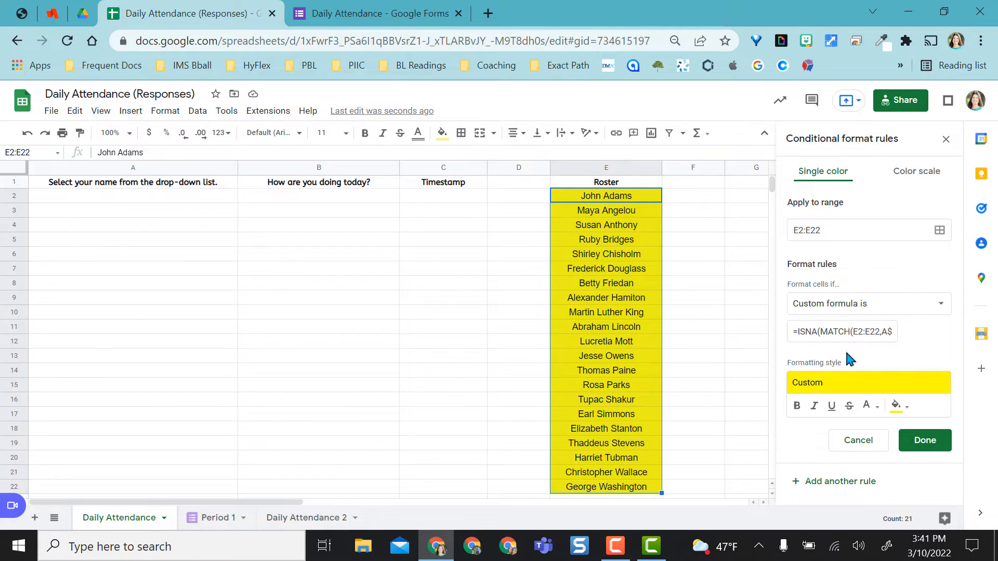
pyautogui.moveTo(692, 380)
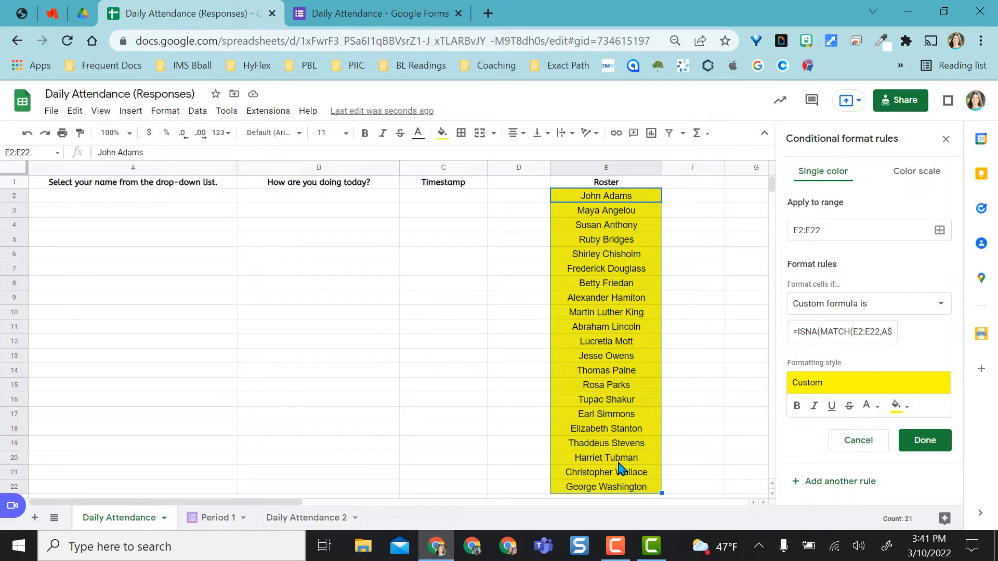
pyautogui.click(133, 195)
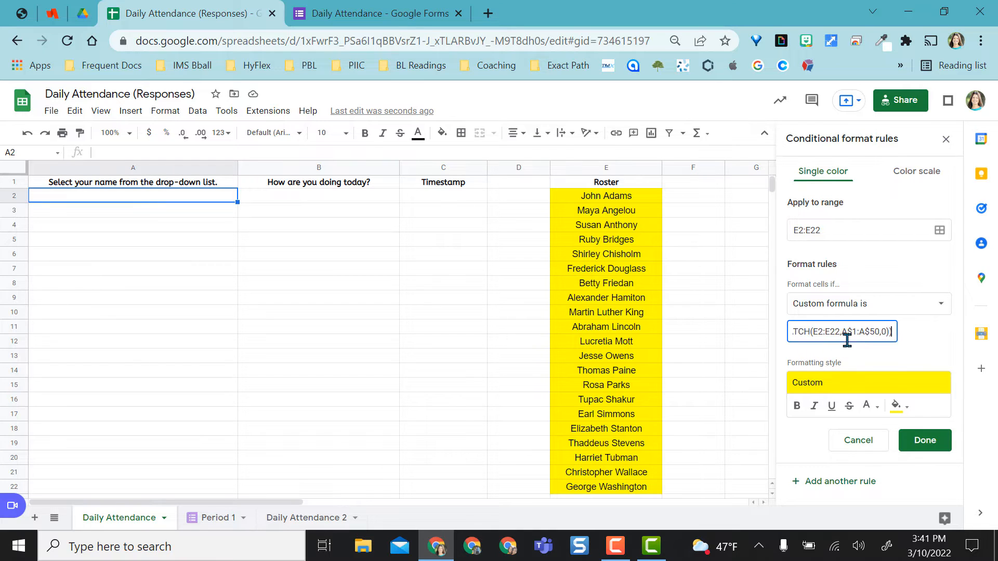
pyautogui.moveTo(883, 365)
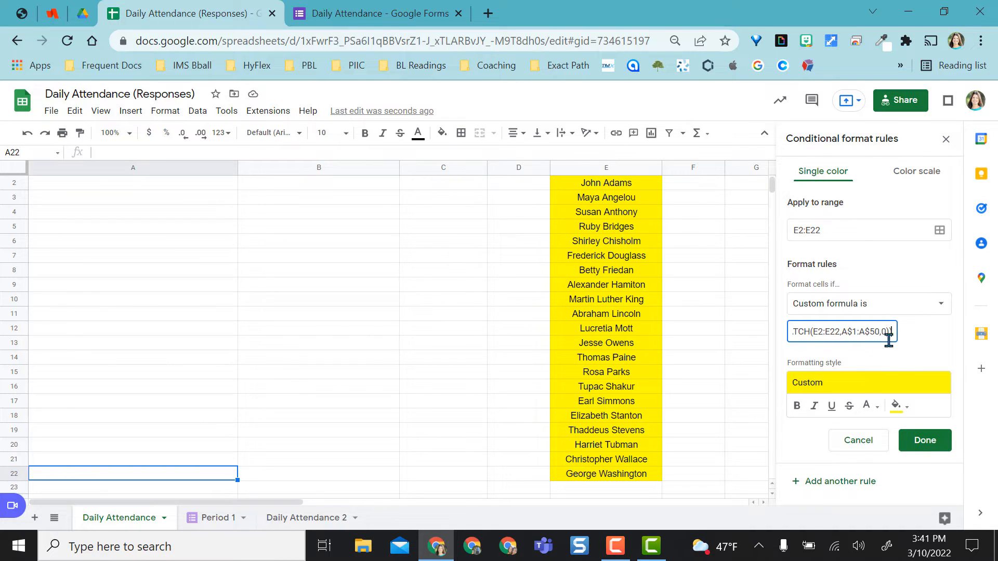
pyautogui.moveTo(678, 348)
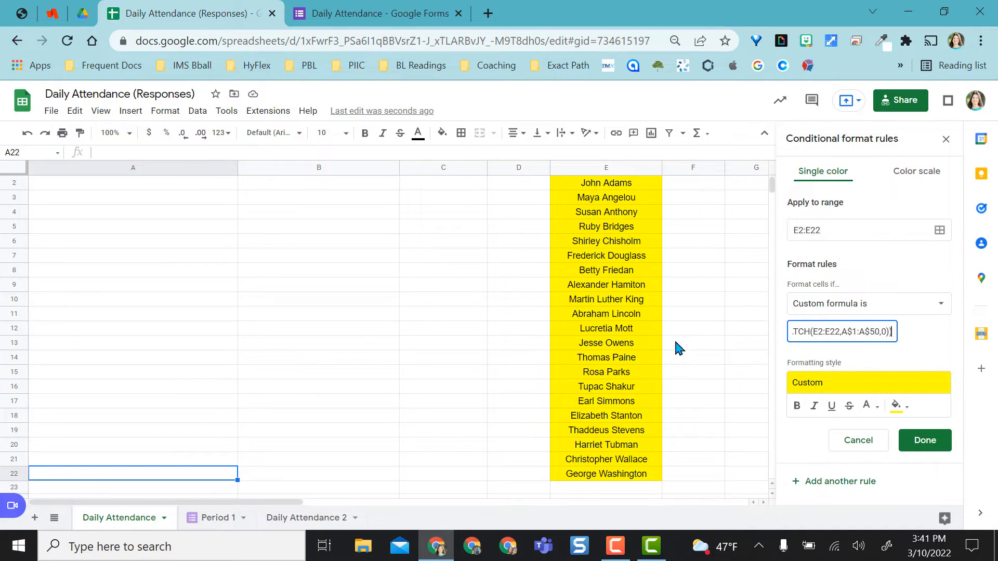
# Choose a new fill colour for the highlighted absent names.
pyautogui.click(895, 405)
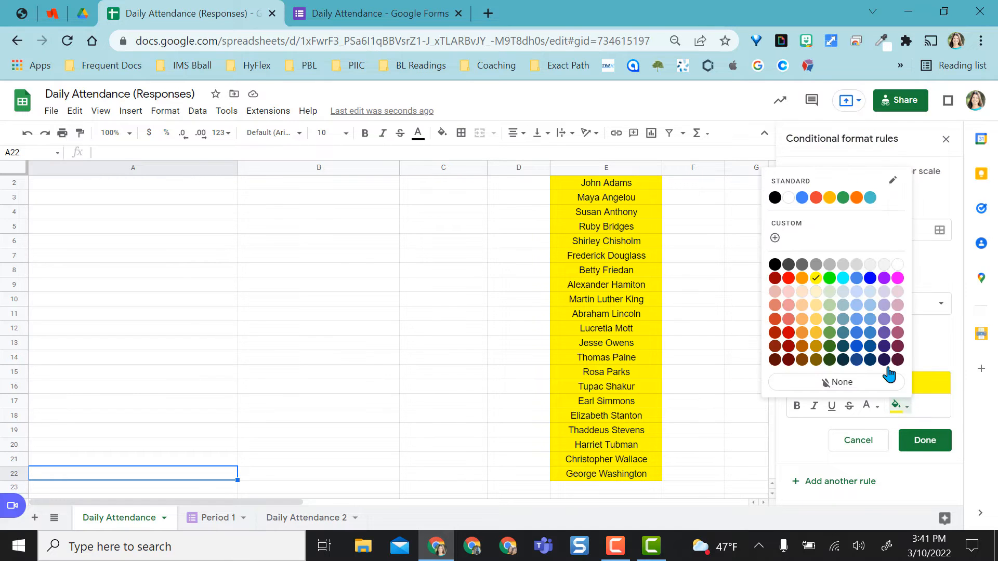
pyautogui.click(829, 278)
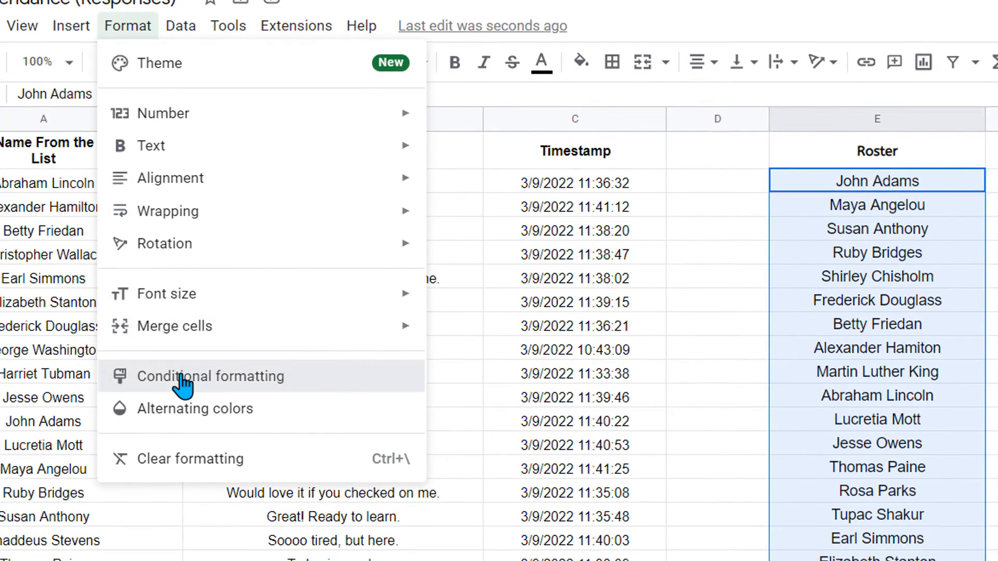
# Start a Custom formula conditional rule for the roster range E2:E22.
pyautogui.click(210, 376)
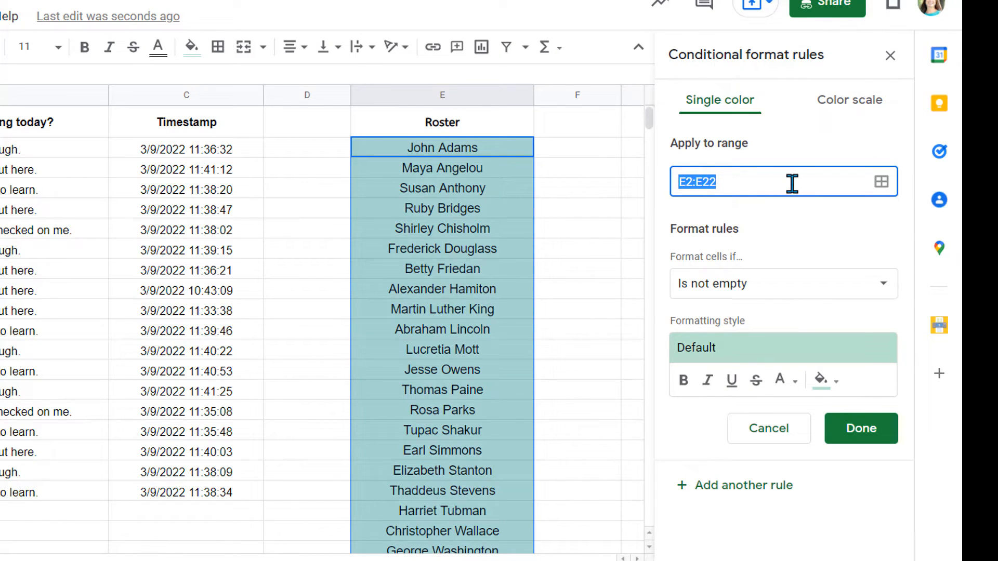
pyautogui.moveTo(700, 263)
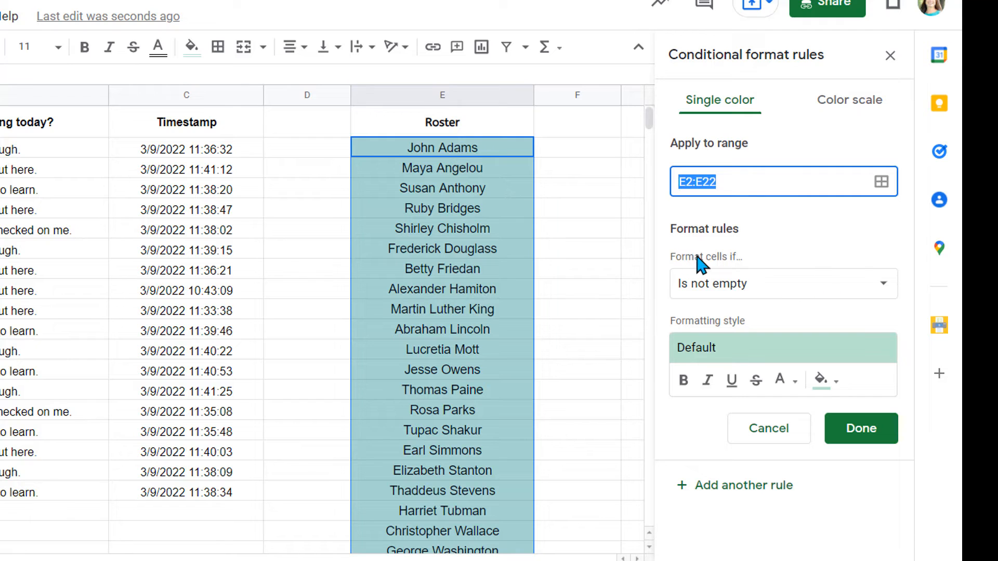
pyautogui.click(782, 283)
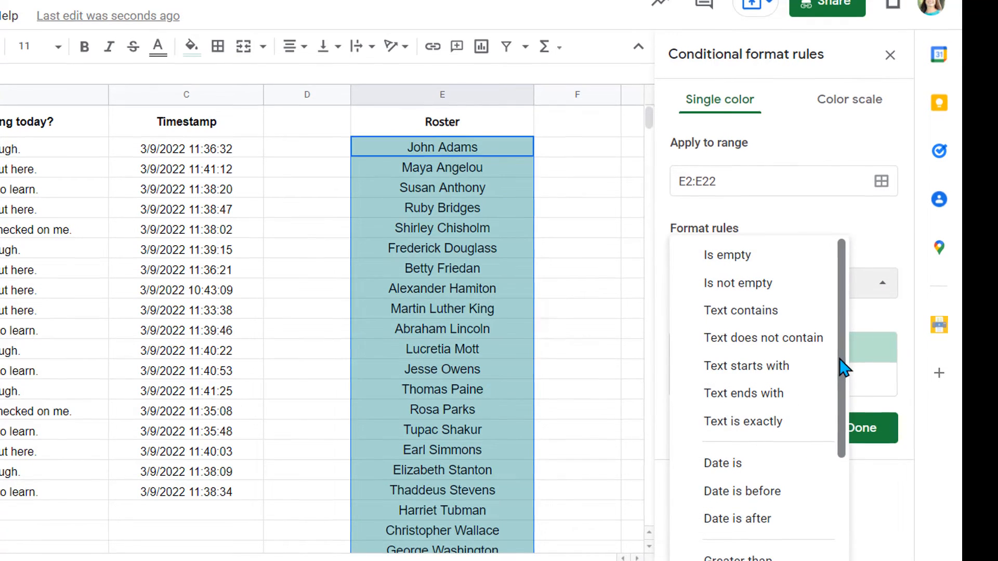
pyautogui.scroll(-3)
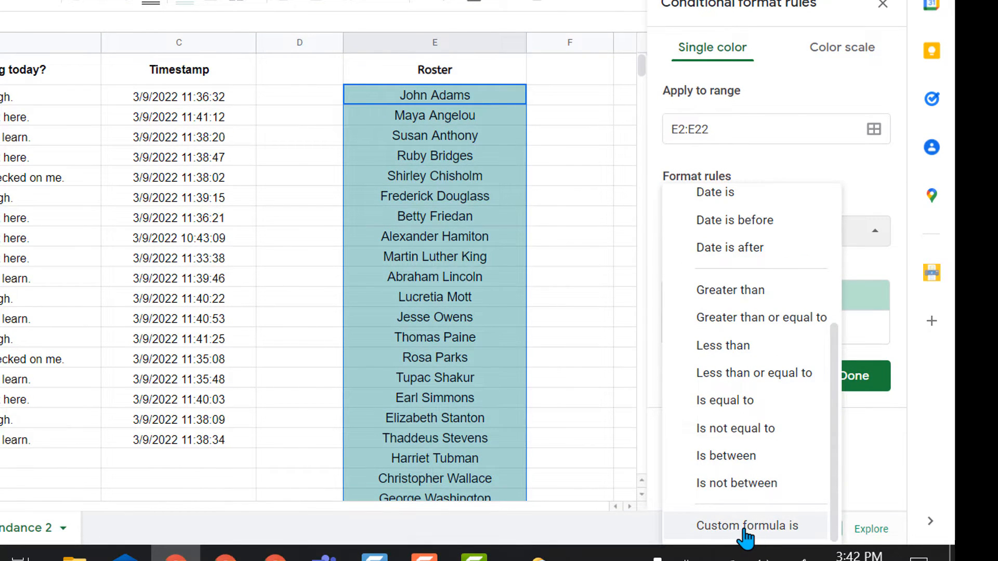
pyautogui.click(746, 524)
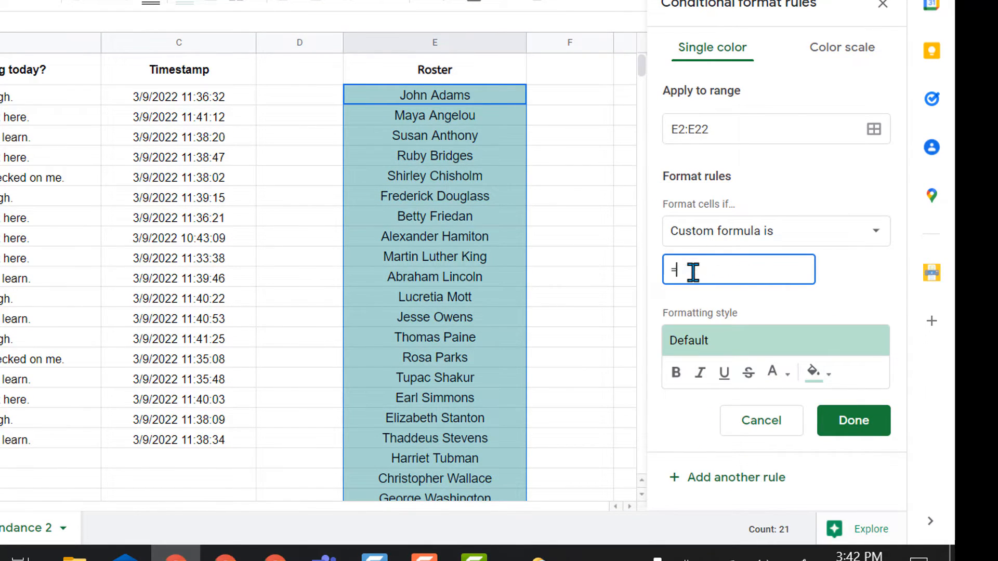
# Enter =ISNA(MATCH(E2:E22,A$2:A$22,0)) and save the pink absent-name rule.
pyautogui.write('ISNA(MATCH(')
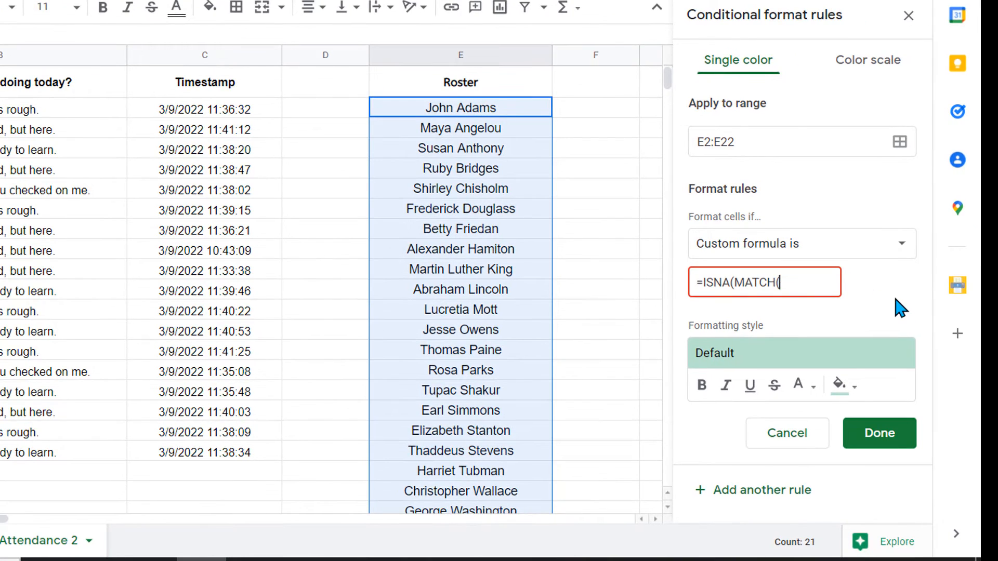
pyautogui.write('E')
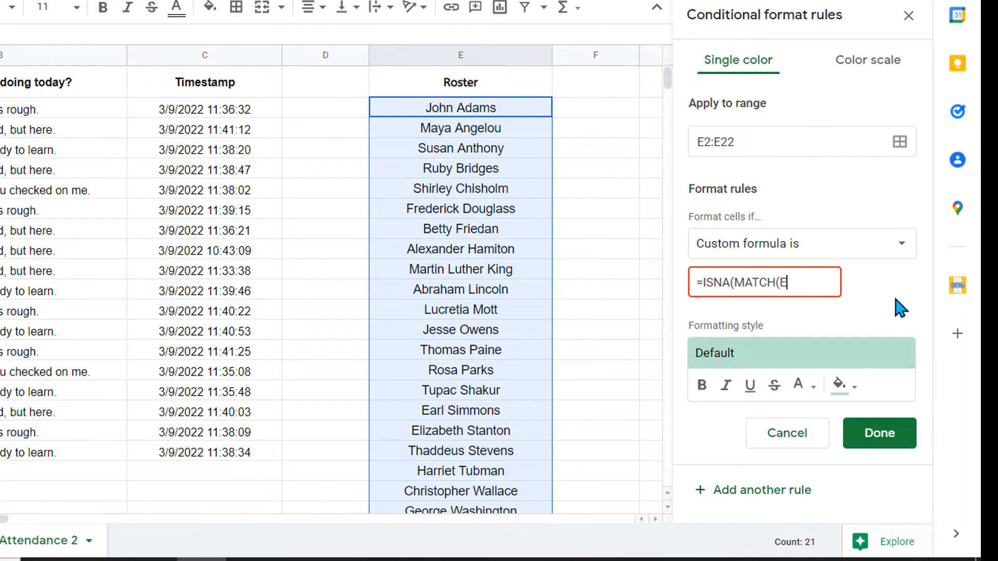
pyautogui.write('2')
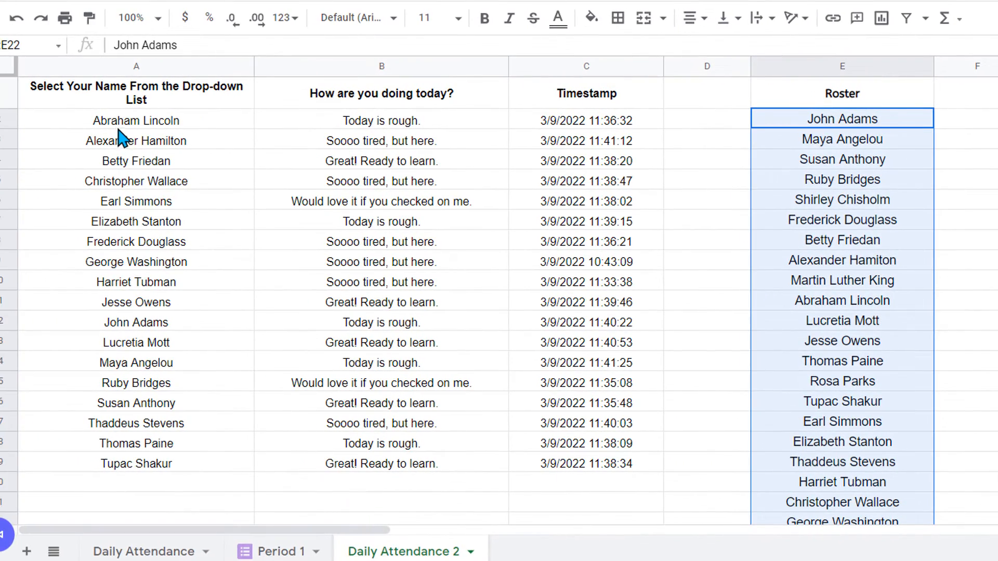
pyautogui.moveTo(153, 420)
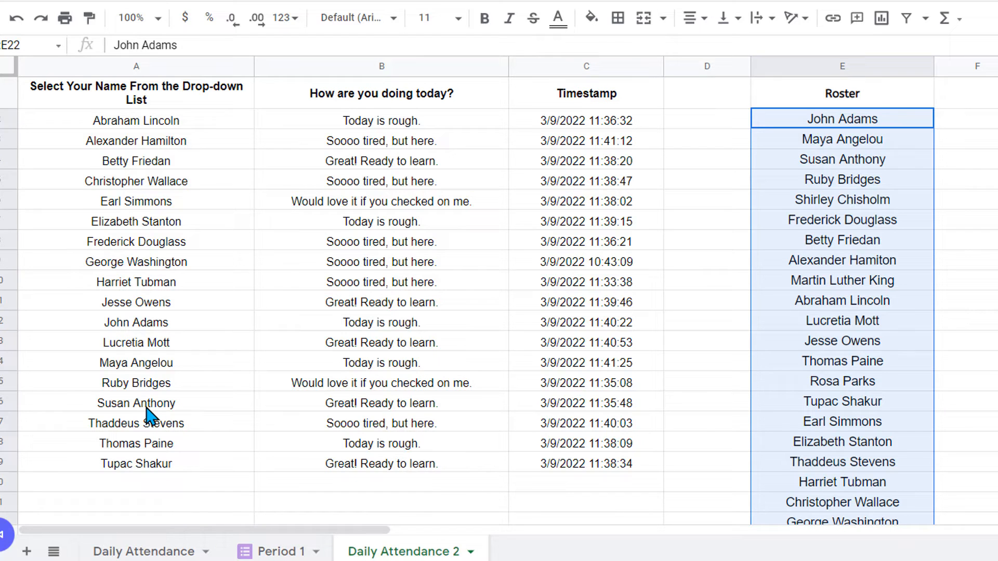
pyautogui.moveTo(169, 497)
pyautogui.write('=ISNA(MATCH(E2:E22,A')
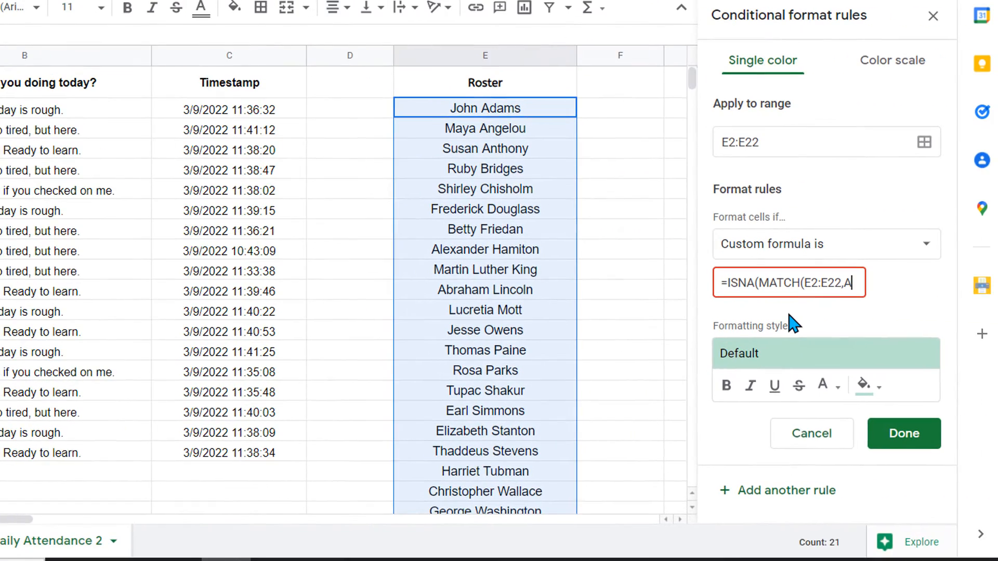
pyautogui.write('2:A$22,0))')
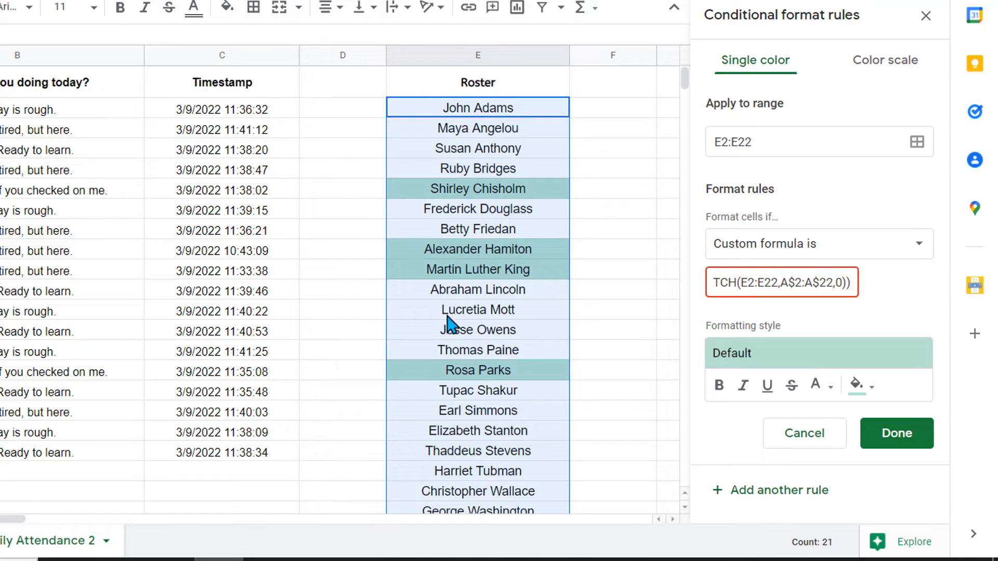
pyautogui.moveTo(491, 405)
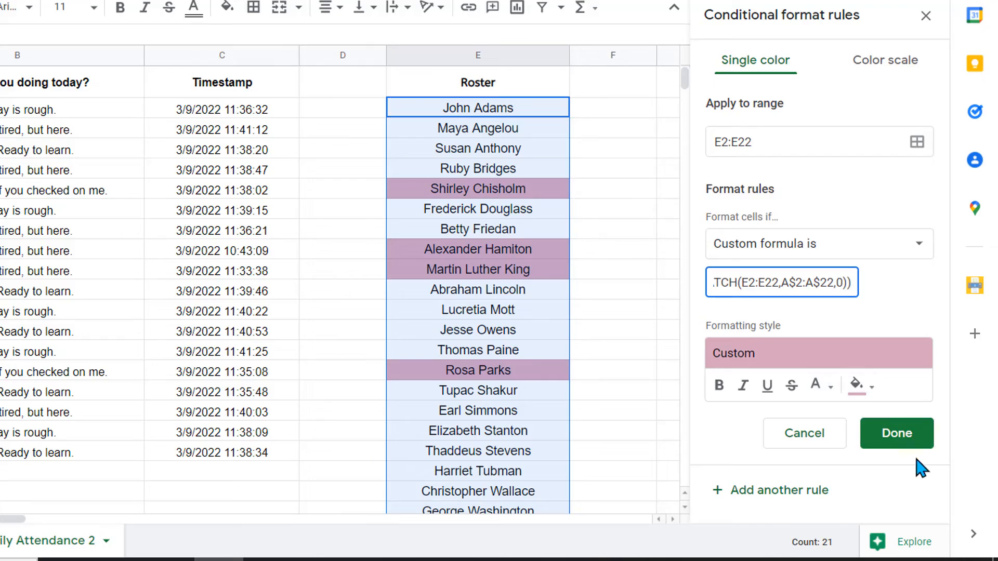
pyautogui.click(895, 433)
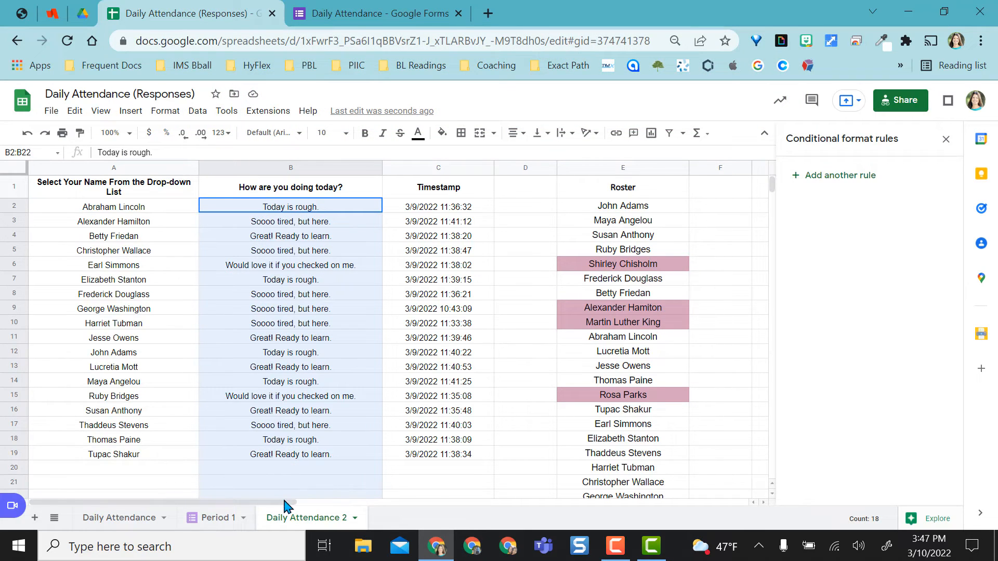
# Add a Text contains "Today is rough." rule on B2:B22 with orange fill.
pyautogui.scroll(-3)
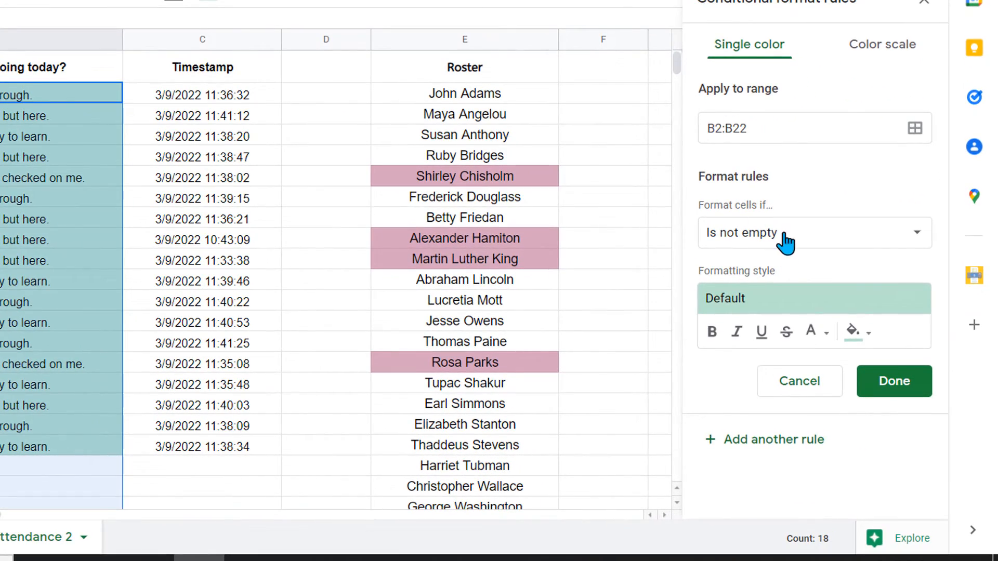
pyautogui.click(813, 233)
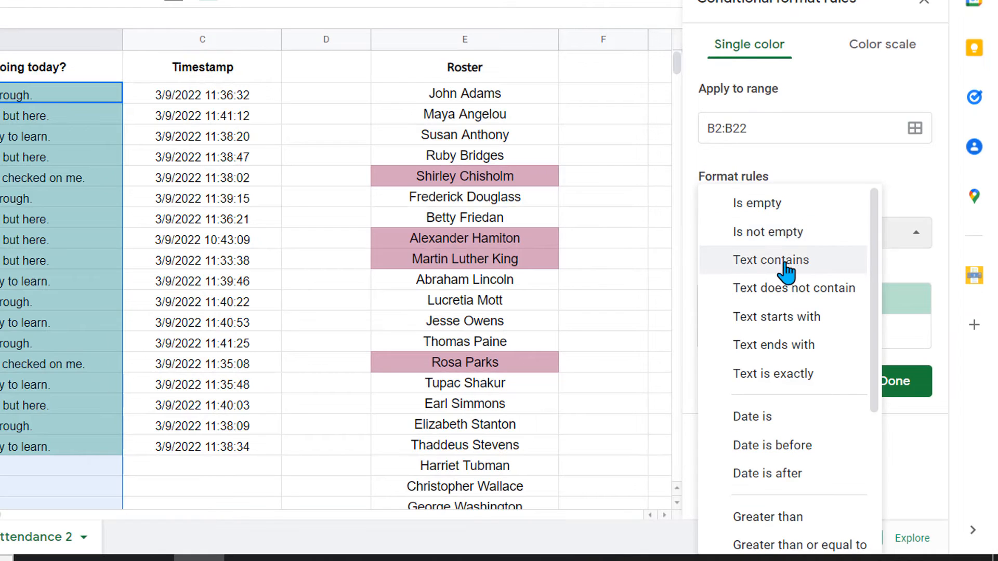
pyautogui.click(770, 260)
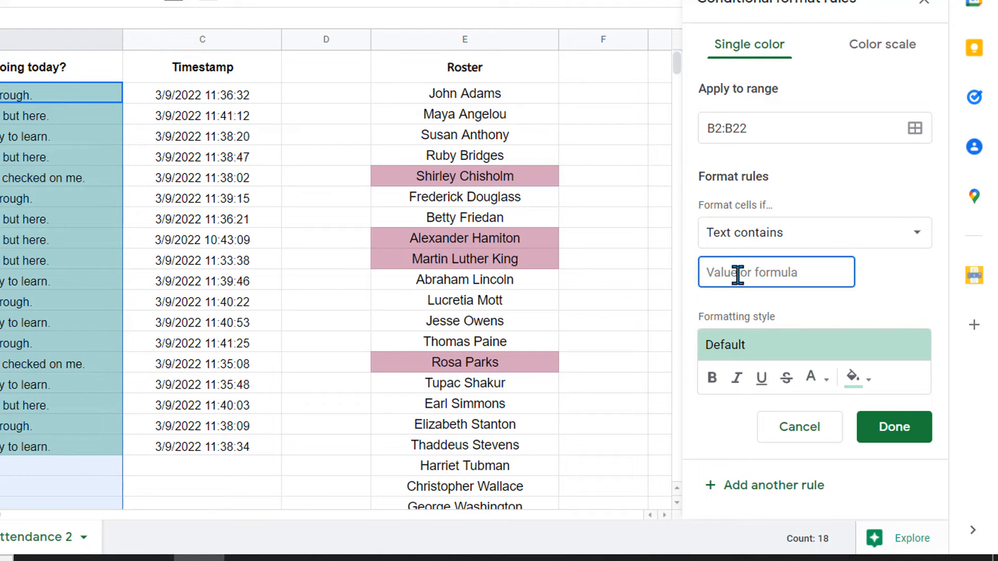
pyautogui.write('Today is rou')
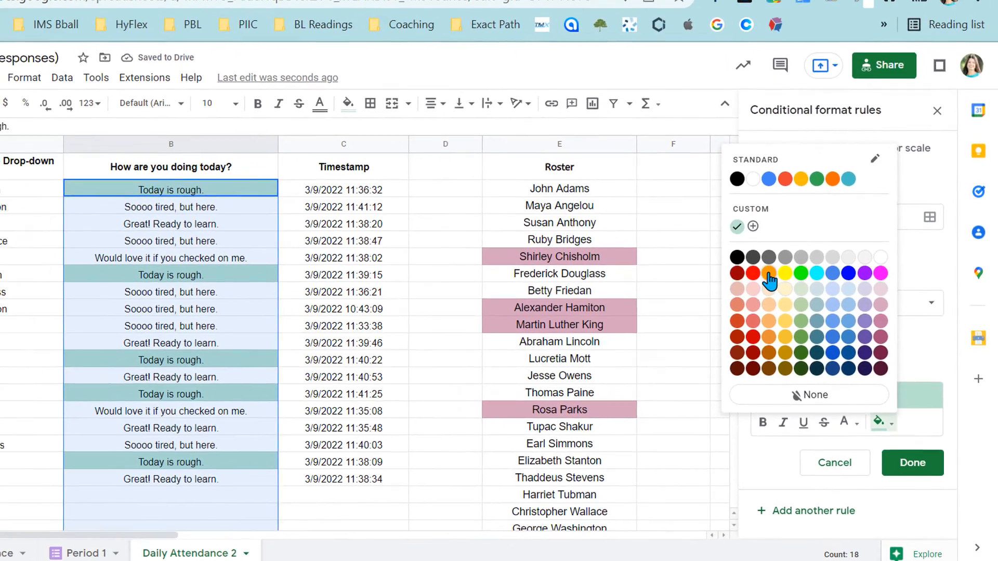
pyautogui.click(769, 272)
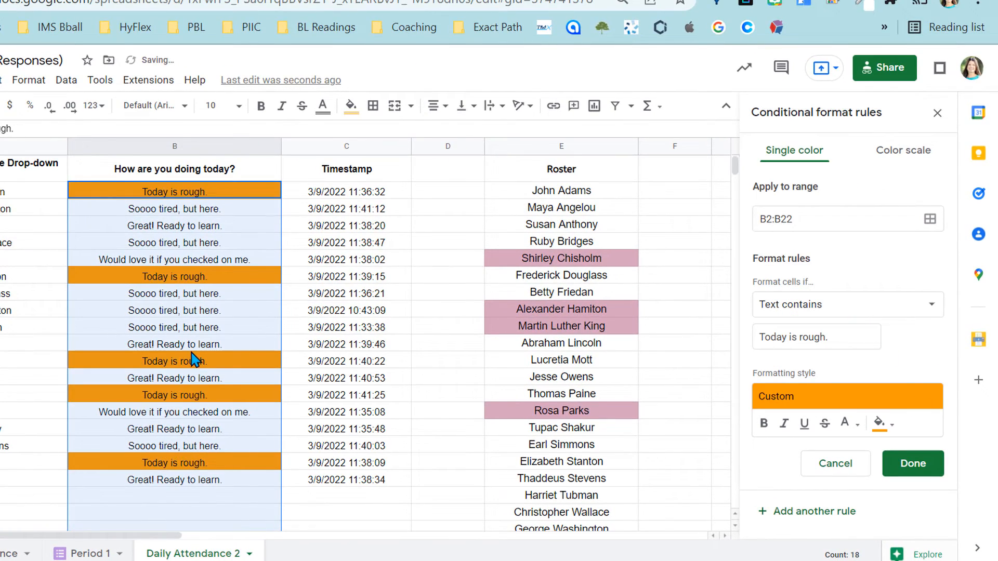
pyautogui.click(911, 463)
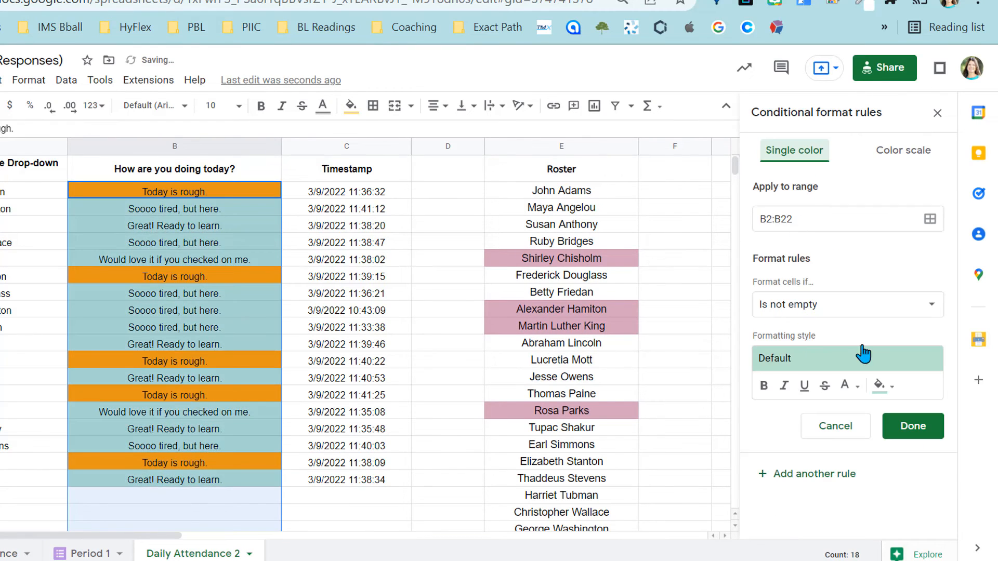
# Add a Text contains "Would love it if you checked on me." rule with magenta fill.
pyautogui.click(846, 304)
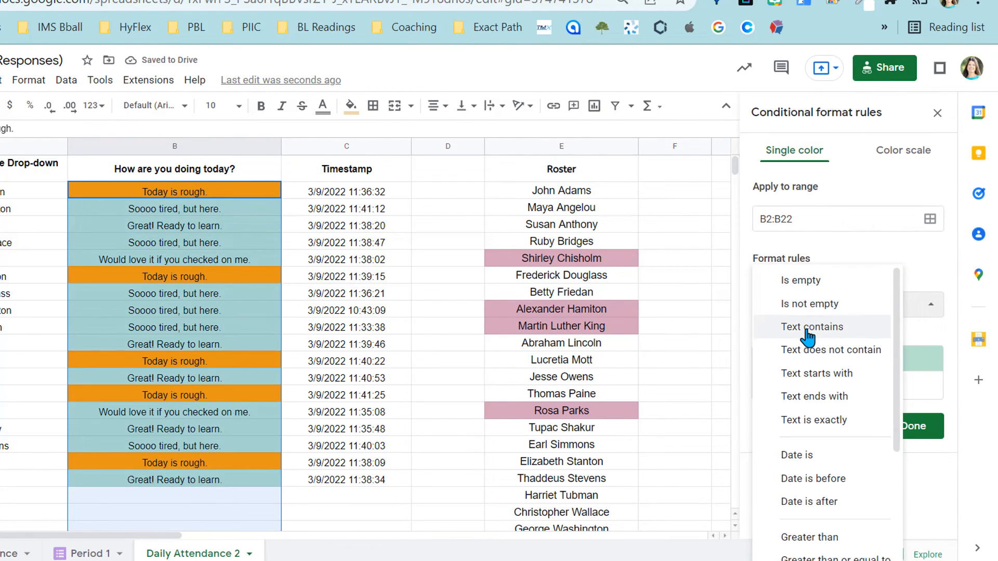
pyautogui.write('Would love it if you checke')
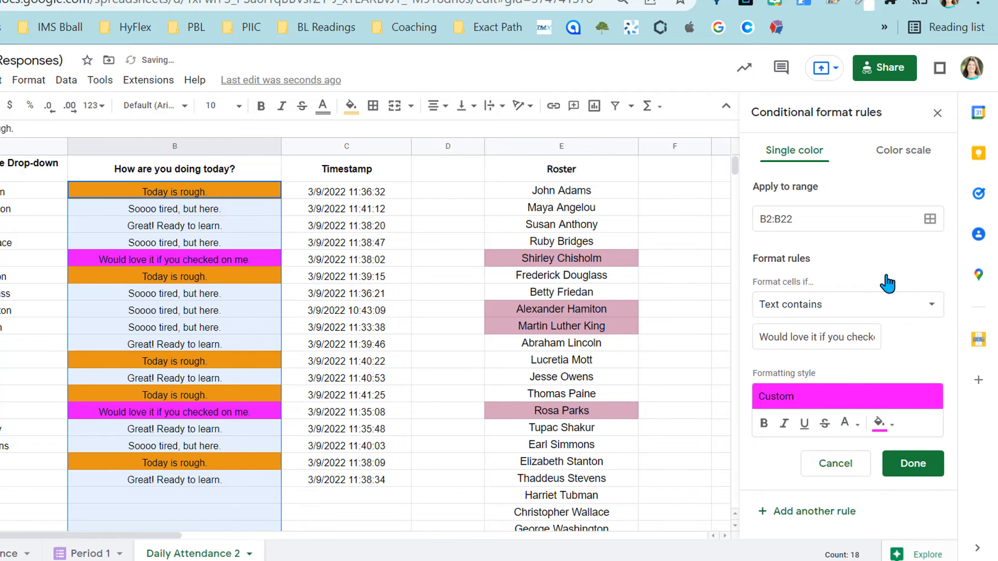
pyautogui.moveTo(831, 267)
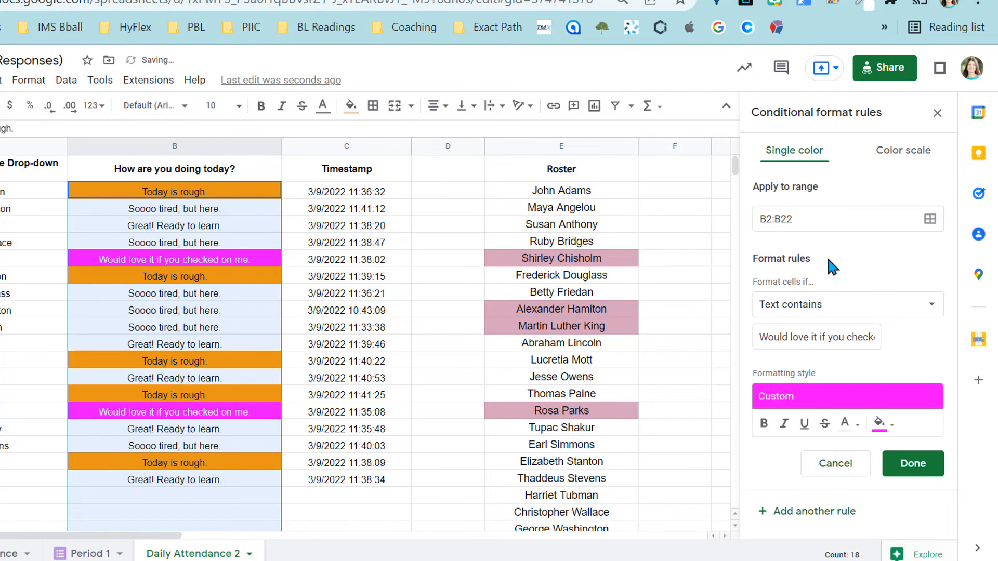
pyautogui.click(911, 463)
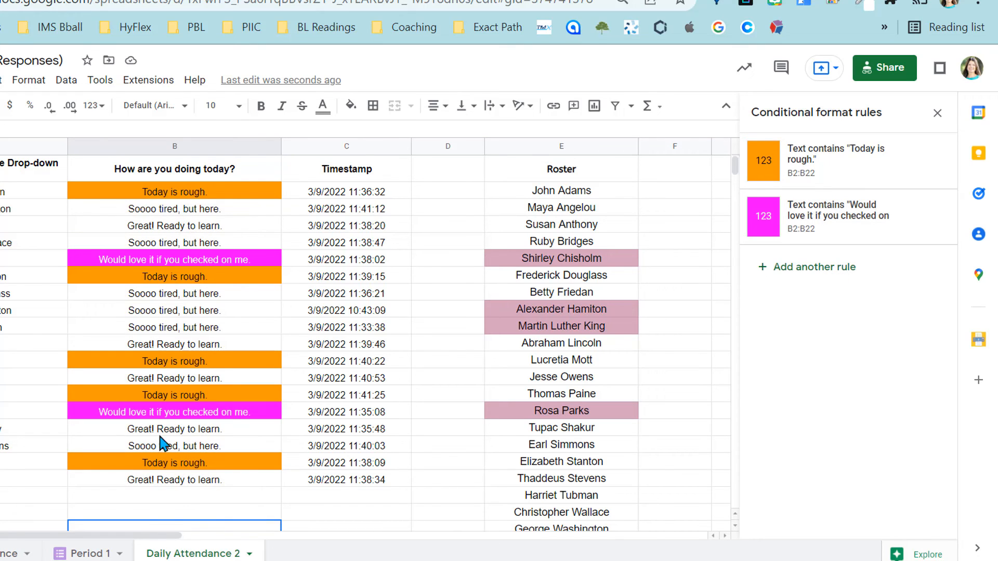
pyautogui.moveTo(167, 375)
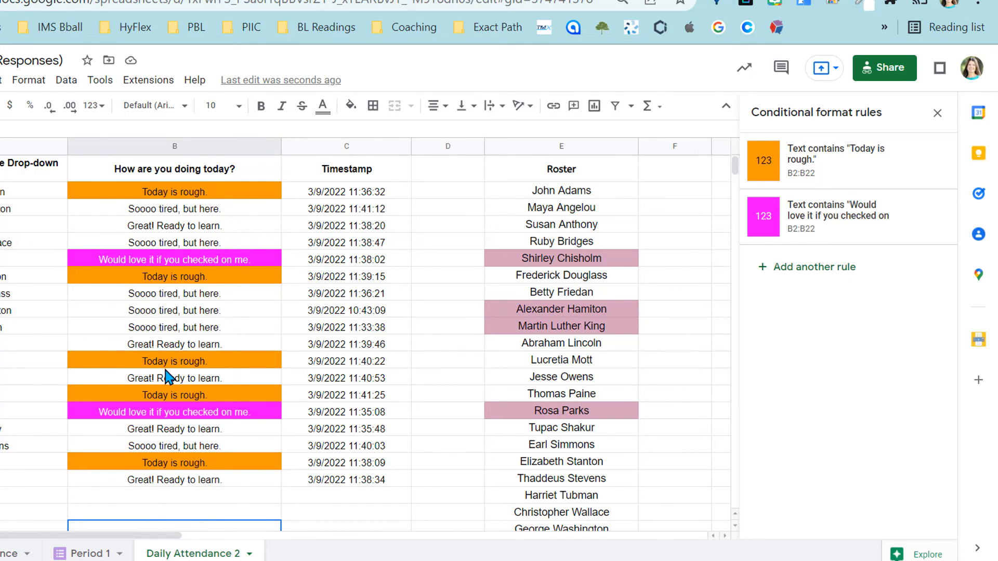